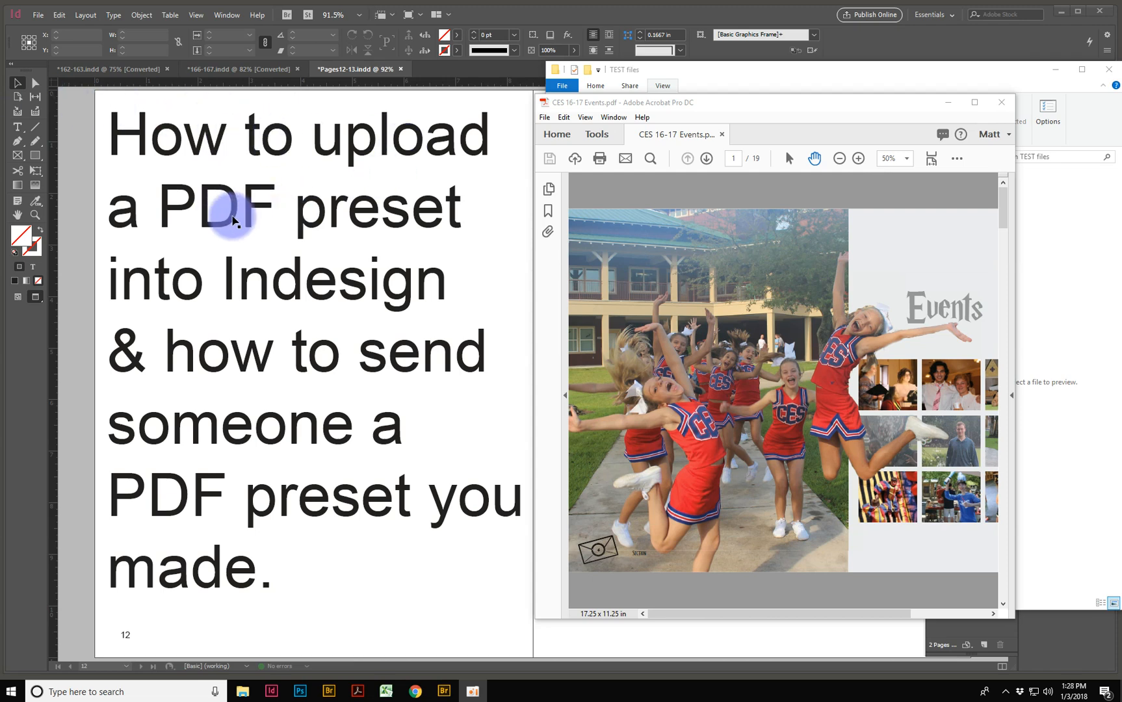
mouse_move(212, 263)
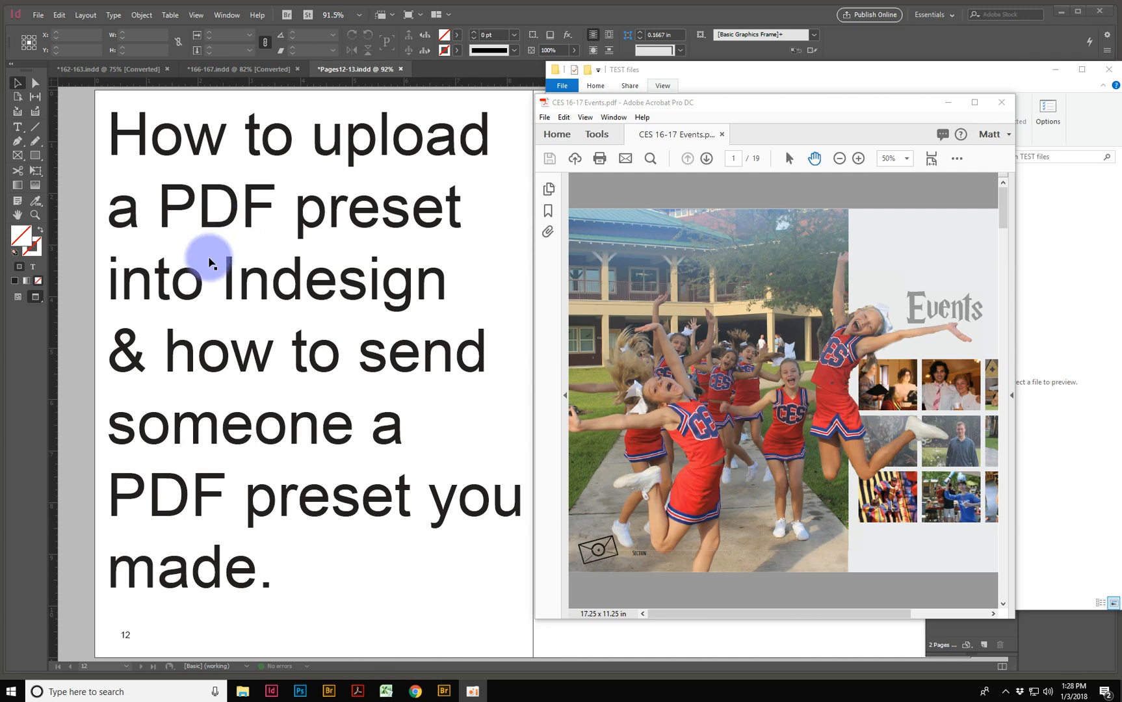
mouse_move(317, 315)
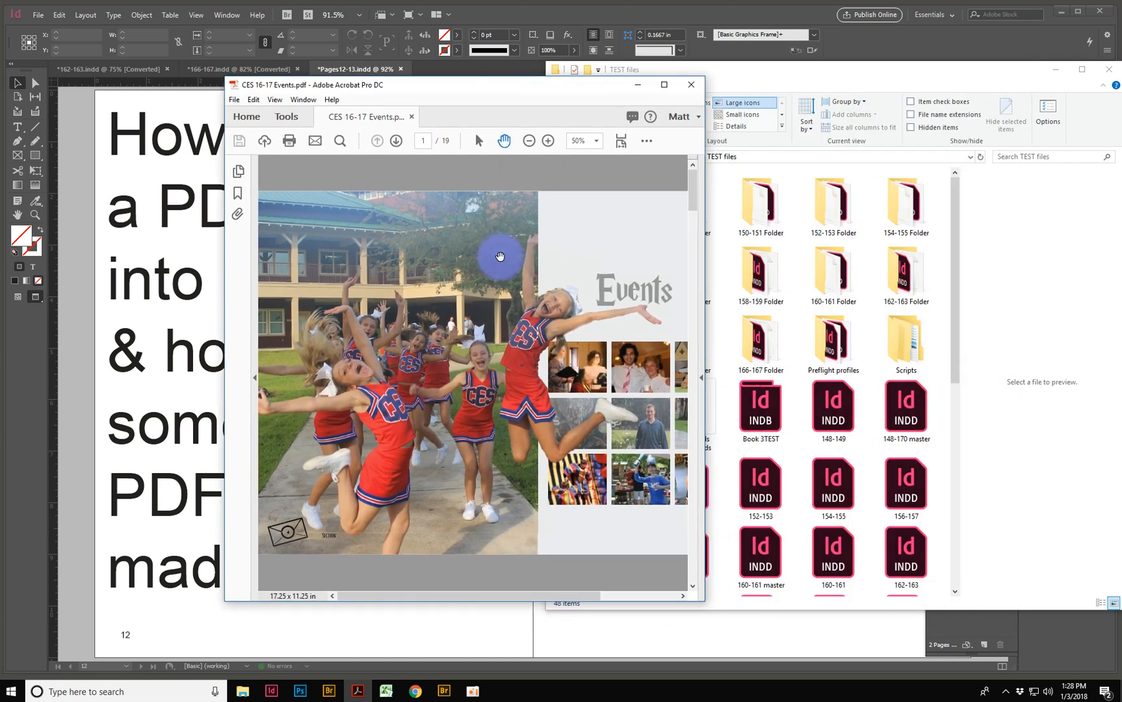
mouse_move(707, 266)
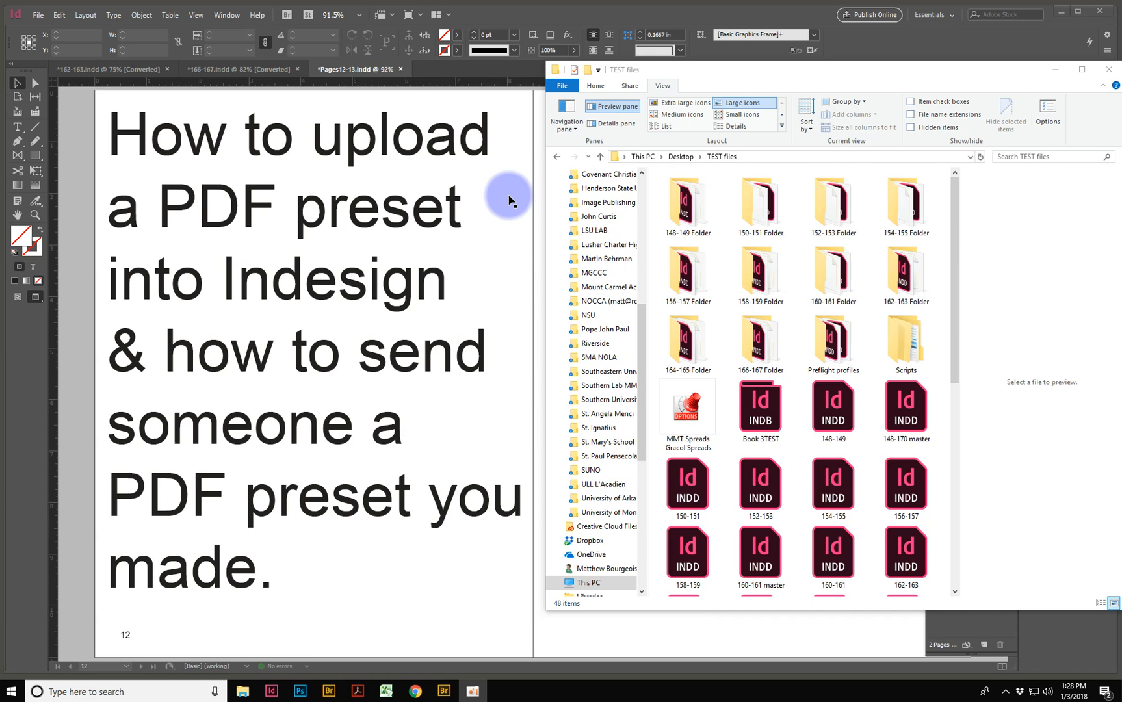
mouse_move(721, 397)
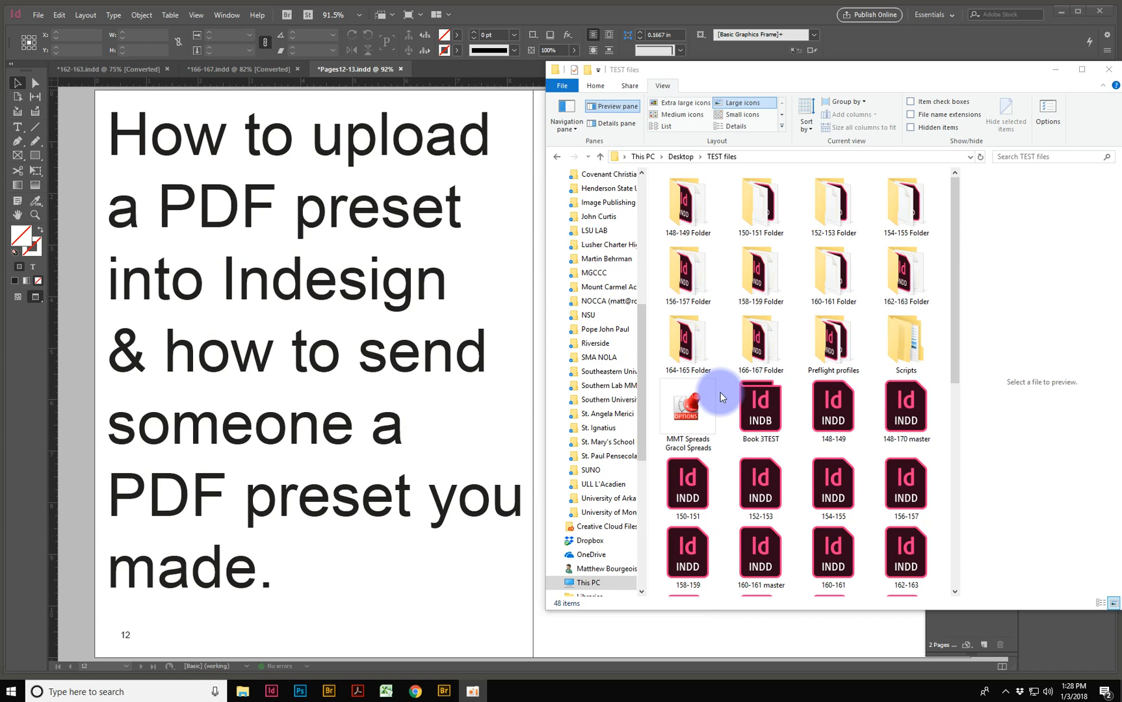
Select the MMT Spreads Gracol Spreads .joboptions file in the TEST files folder
left_click(687, 408)
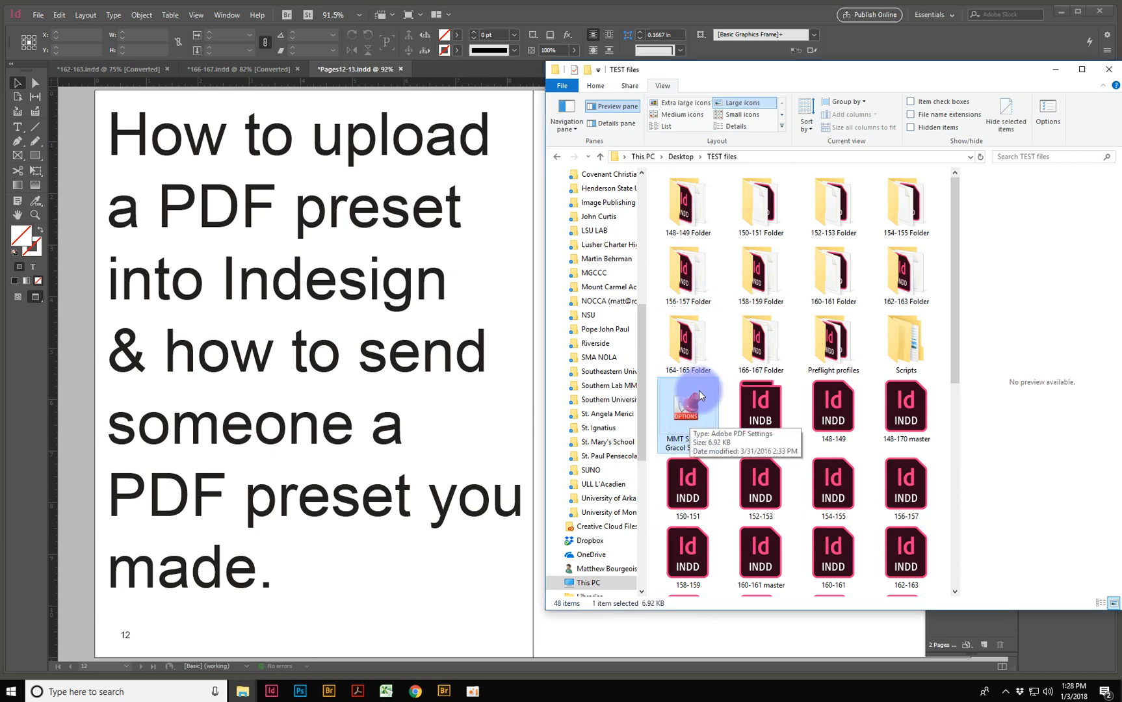
mouse_move(698, 405)
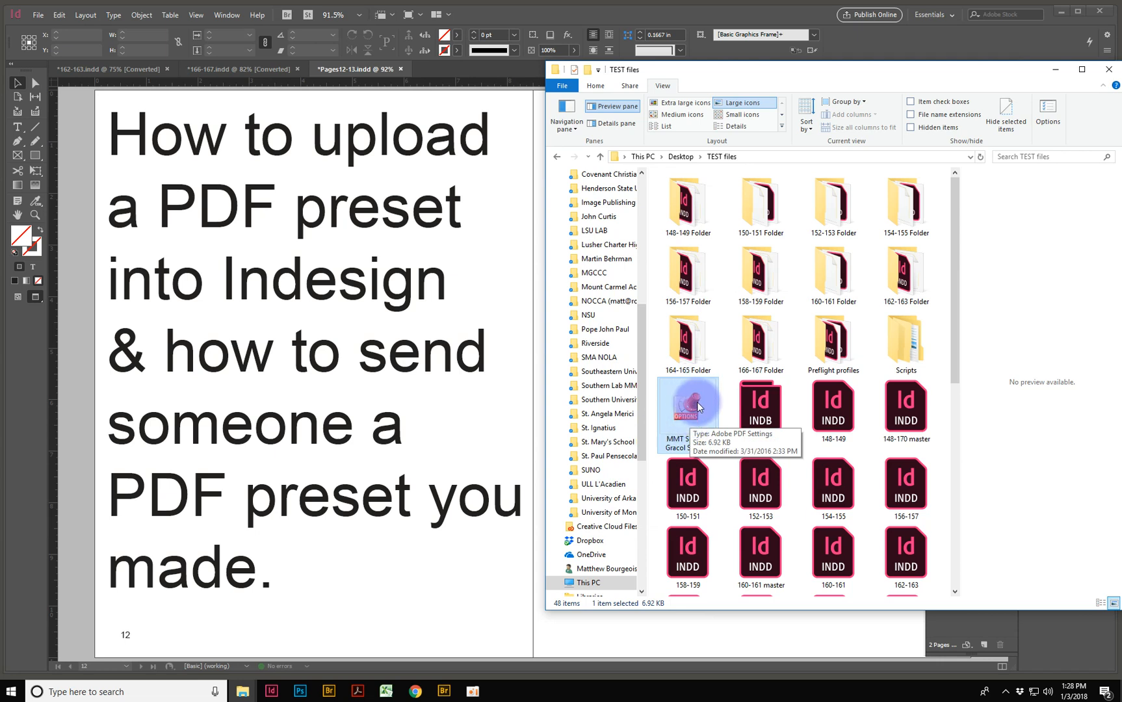
mouse_move(833, 405)
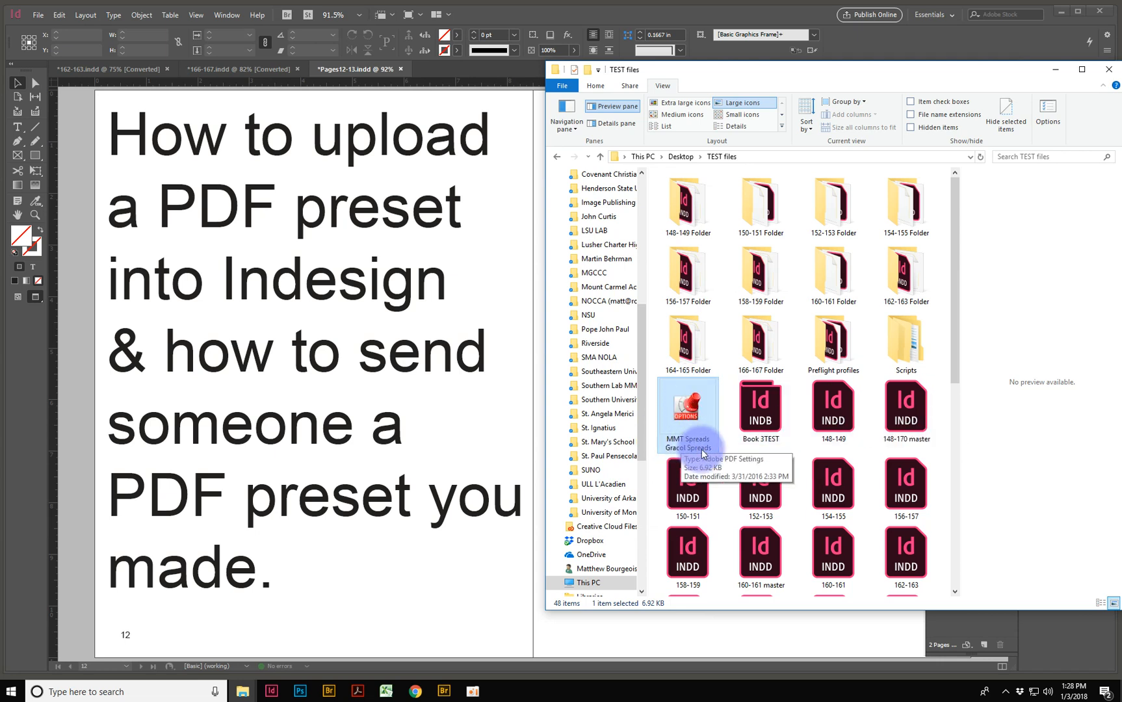
mouse_move(686, 399)
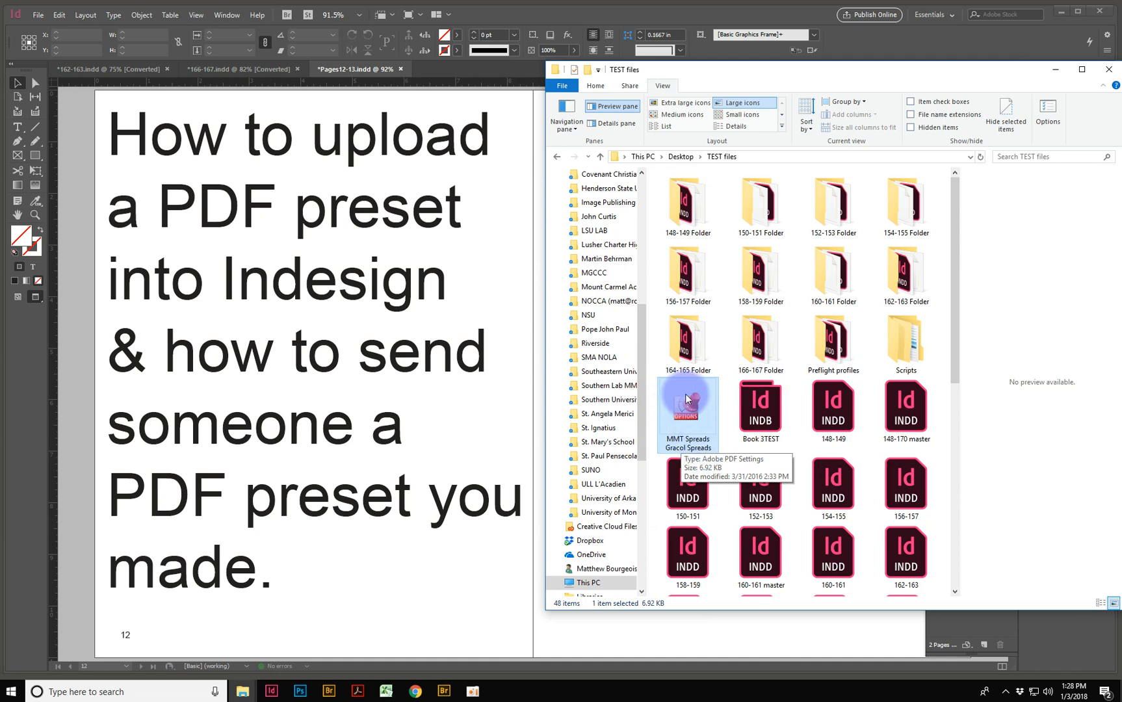
mouse_move(352, 233)
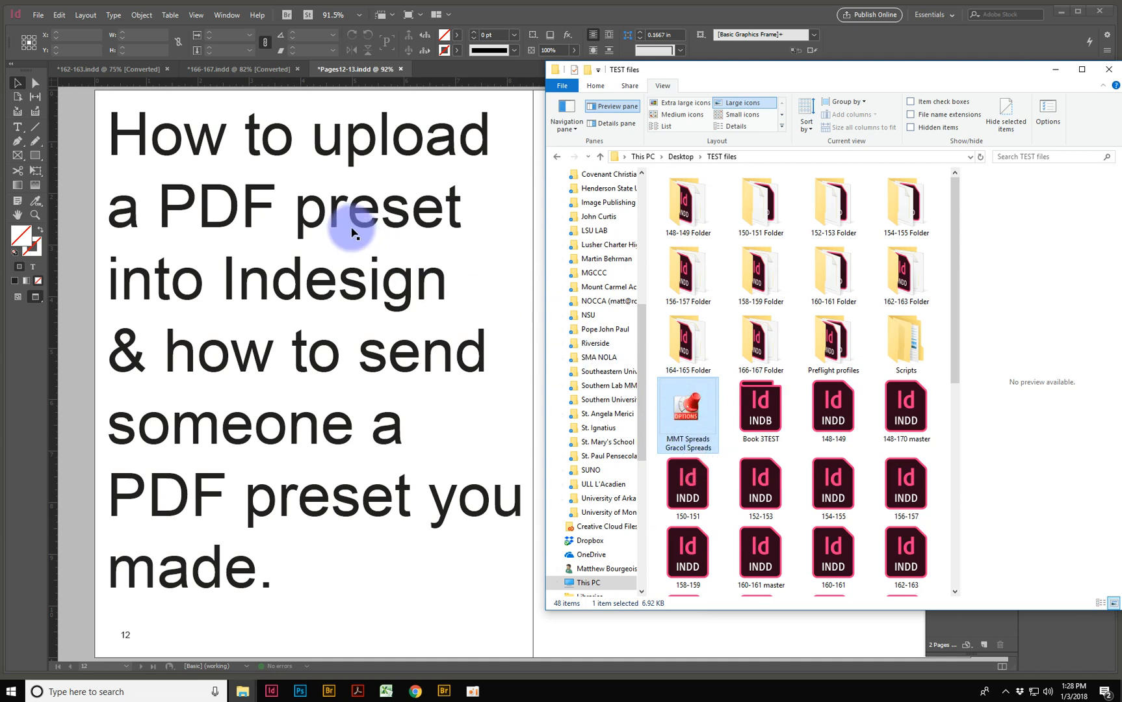
mouse_move(346, 238)
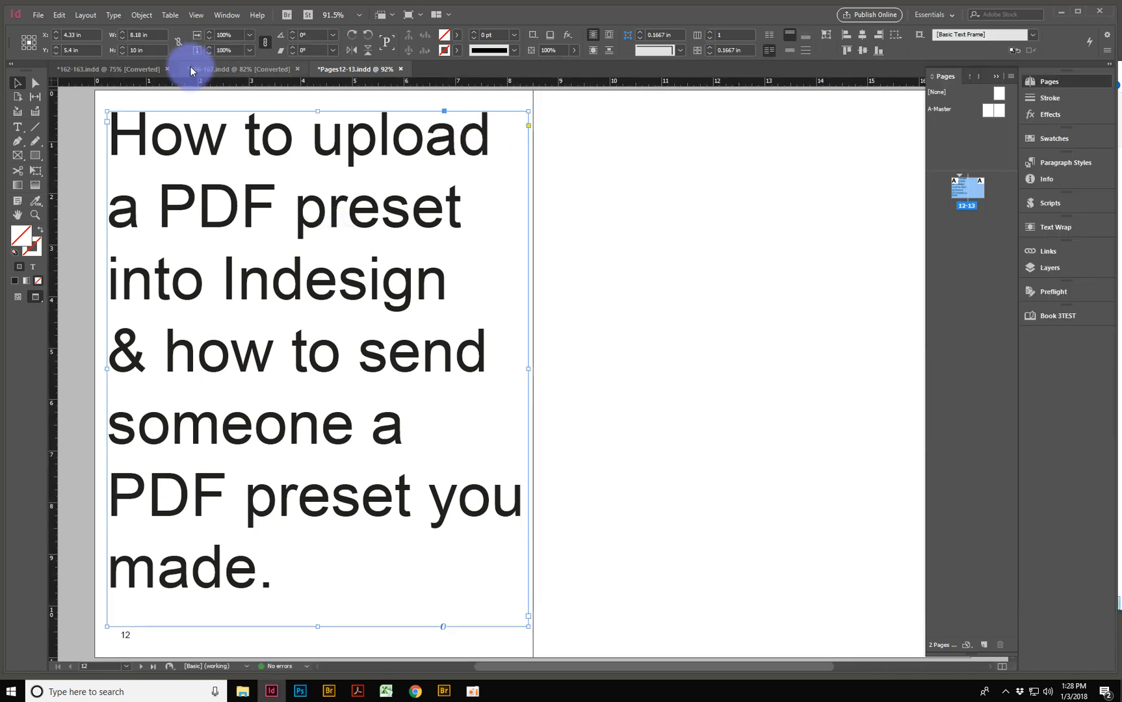
Export the 166-167 football spread as 166-167 in Adobe PDF (Print) format
left_click(227, 68)
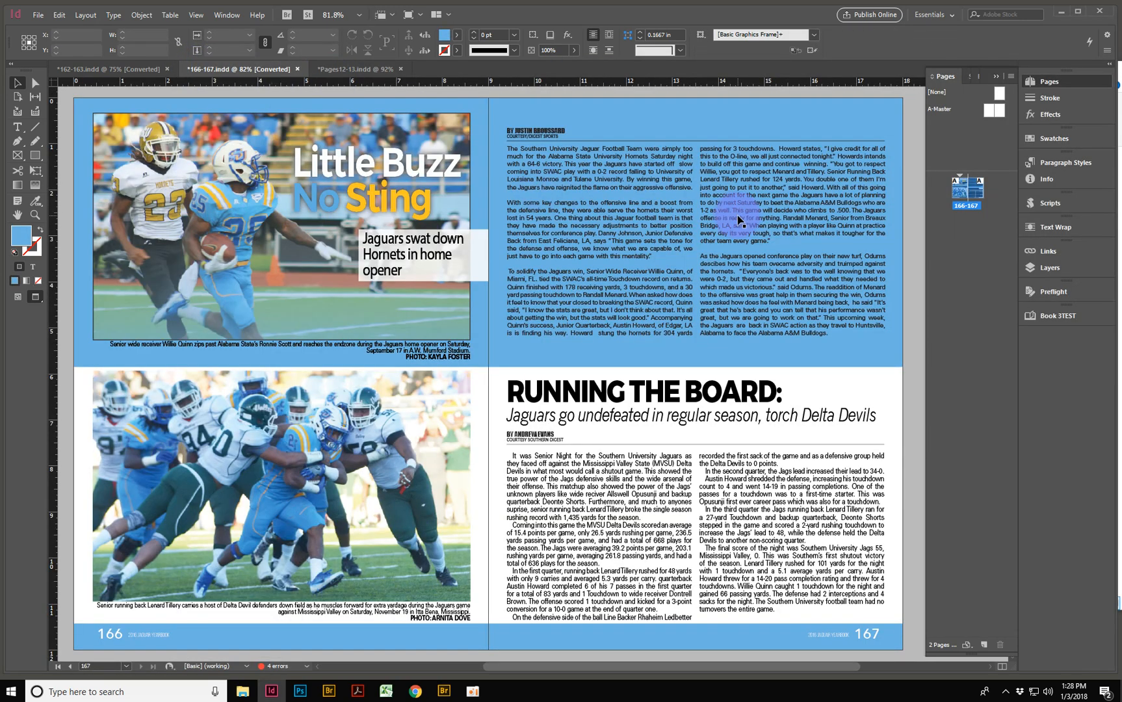
left_click(41, 15)
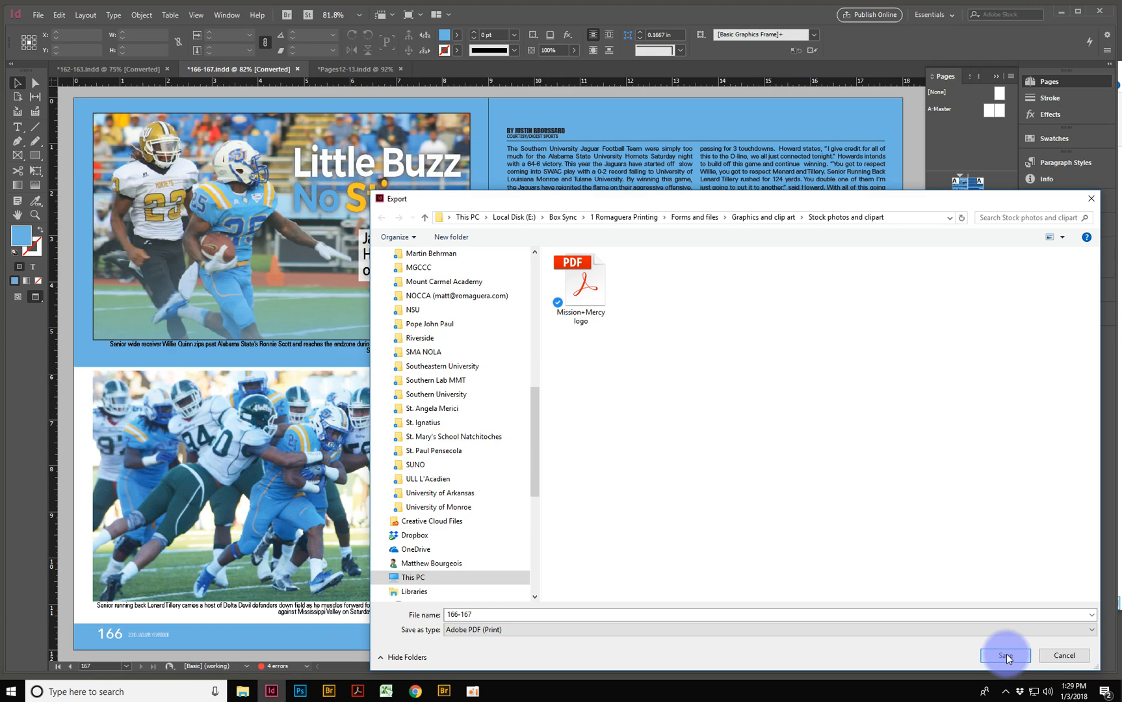
left_click(1005, 655)
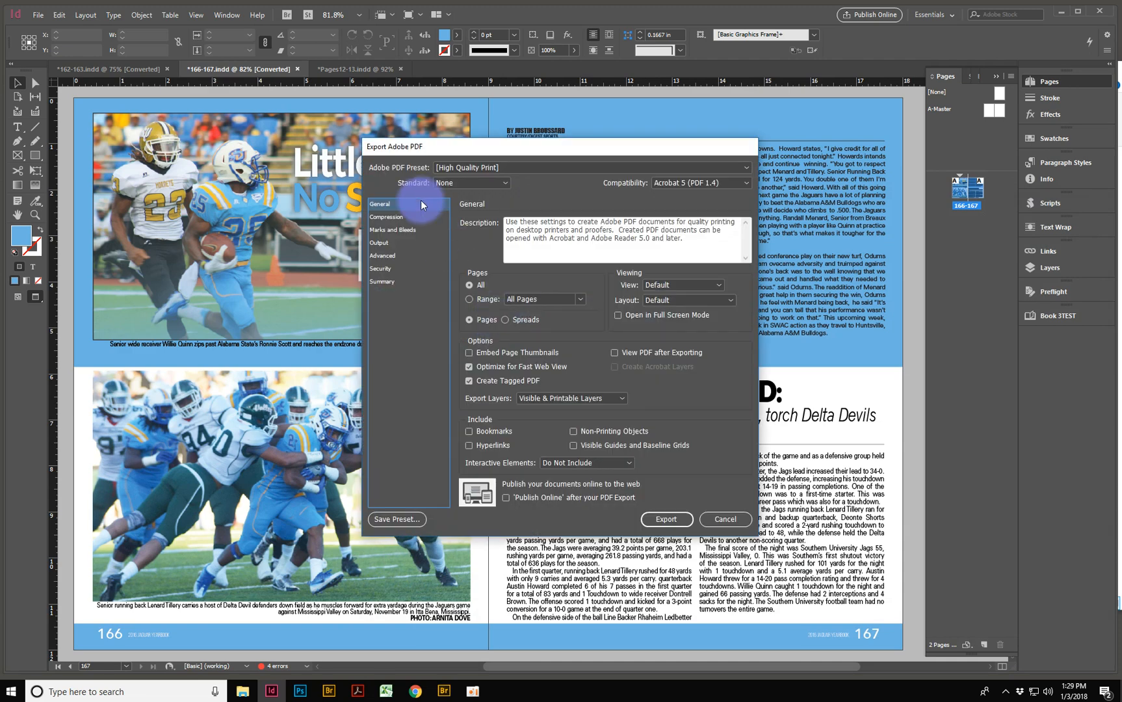
left_click(392, 229)
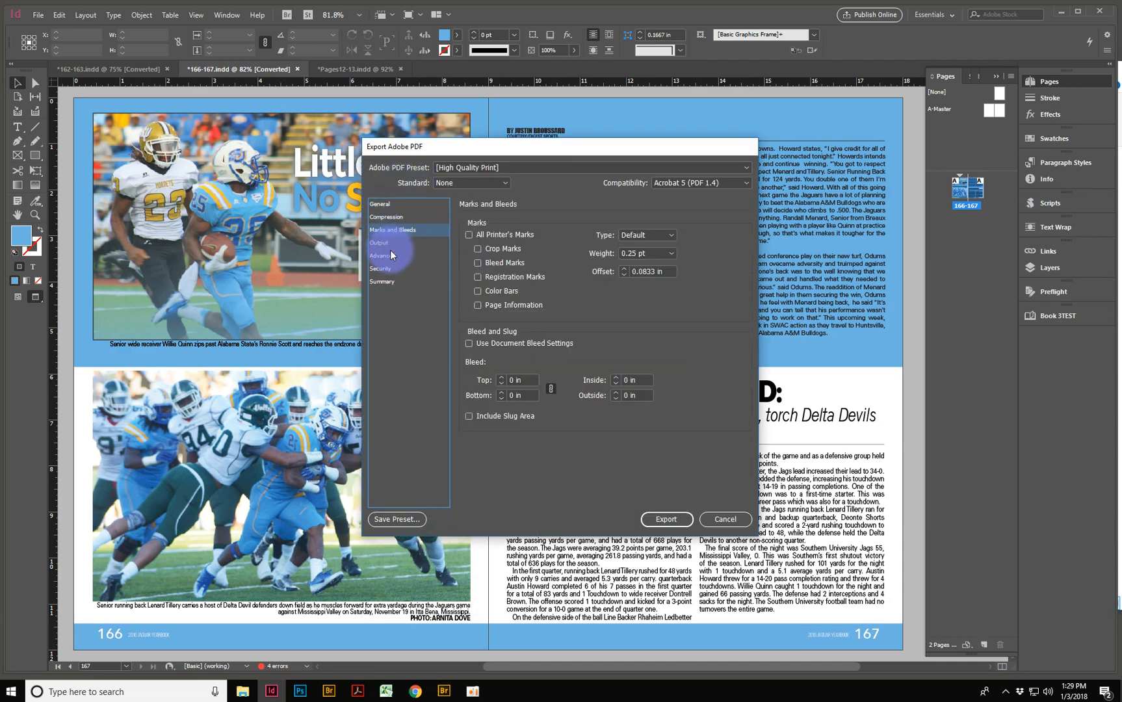
left_click(386, 216)
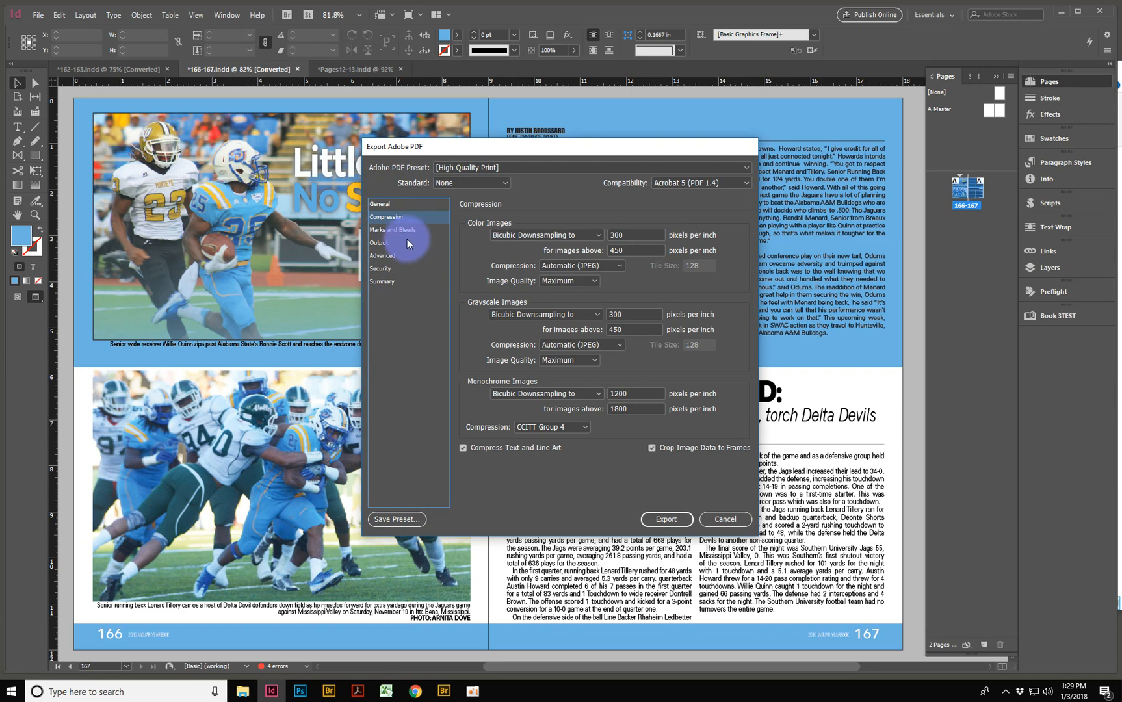
left_click(379, 242)
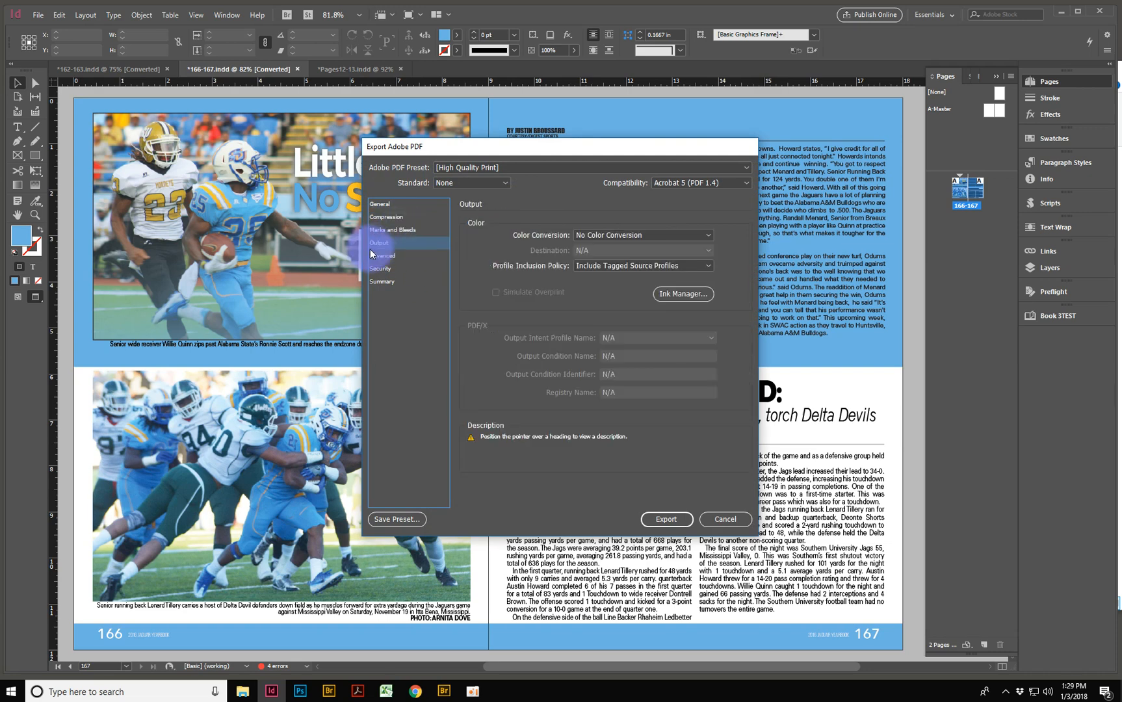
left_click(392, 229)
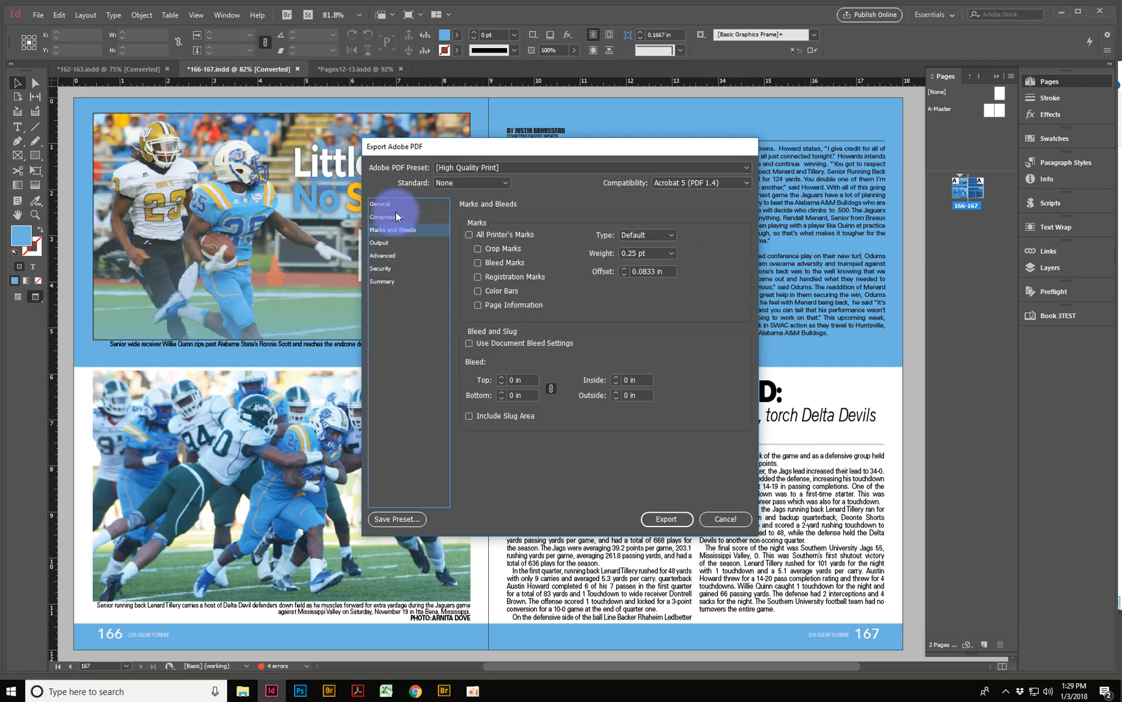
left_click(379, 204)
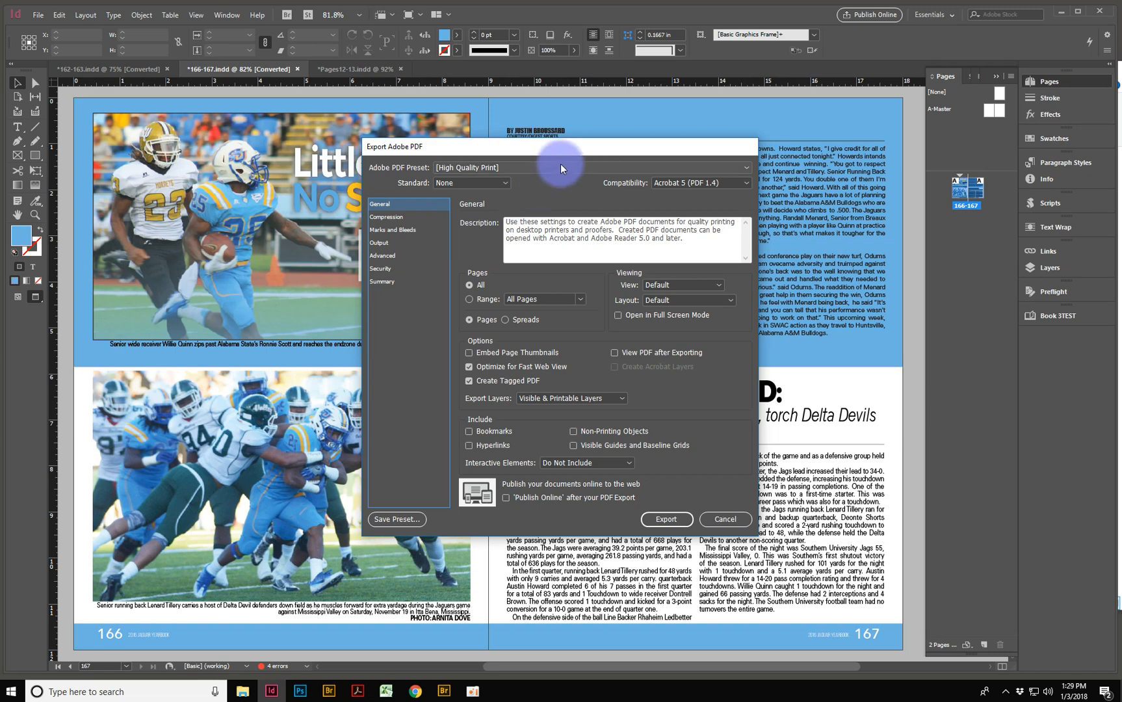
Review Compression and Marks and Bleeds, then set General to export Spreads and save preset
left_click(386, 216)
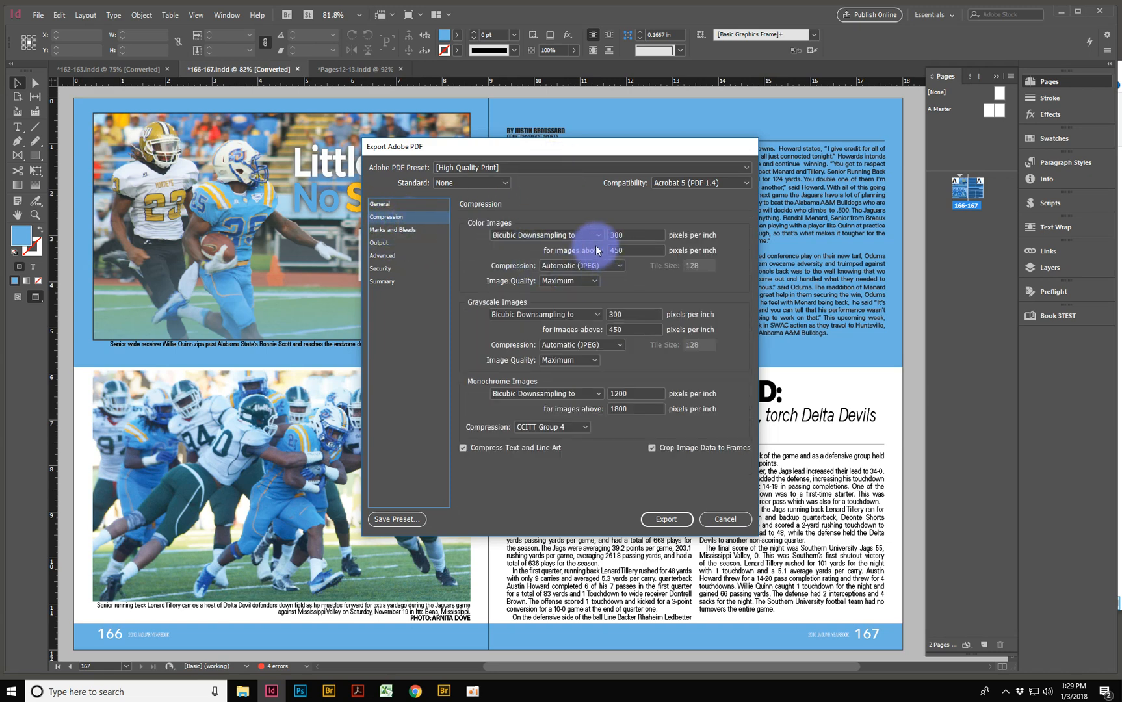
left_click(392, 229)
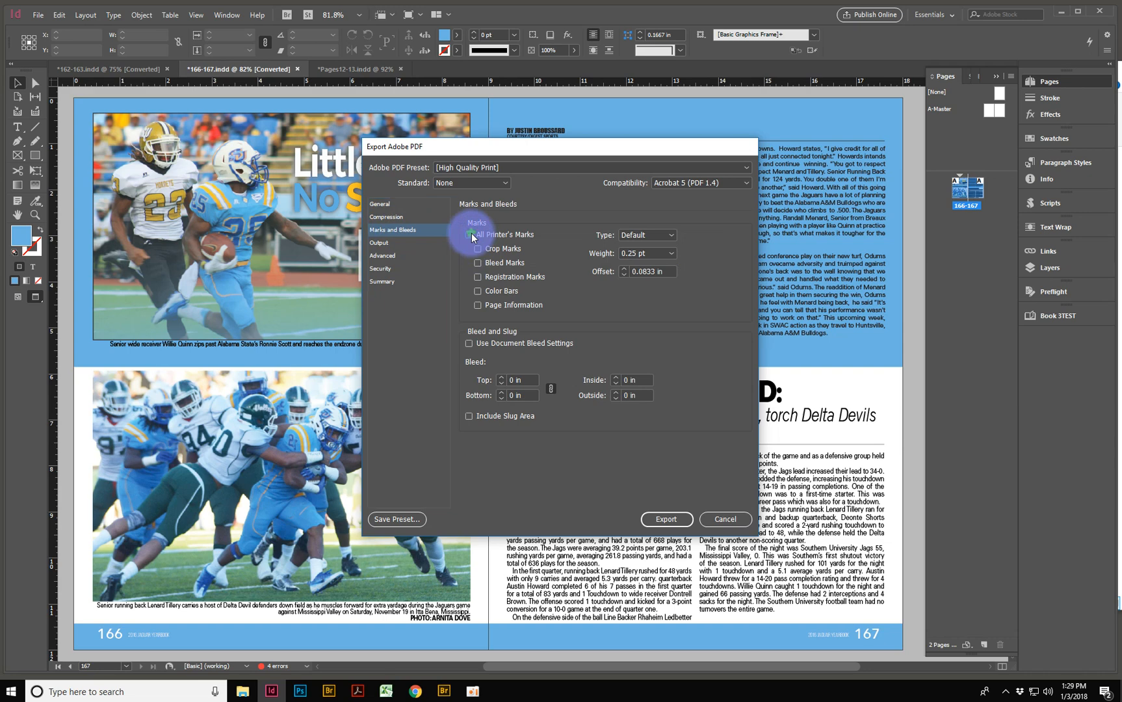
left_click(386, 216)
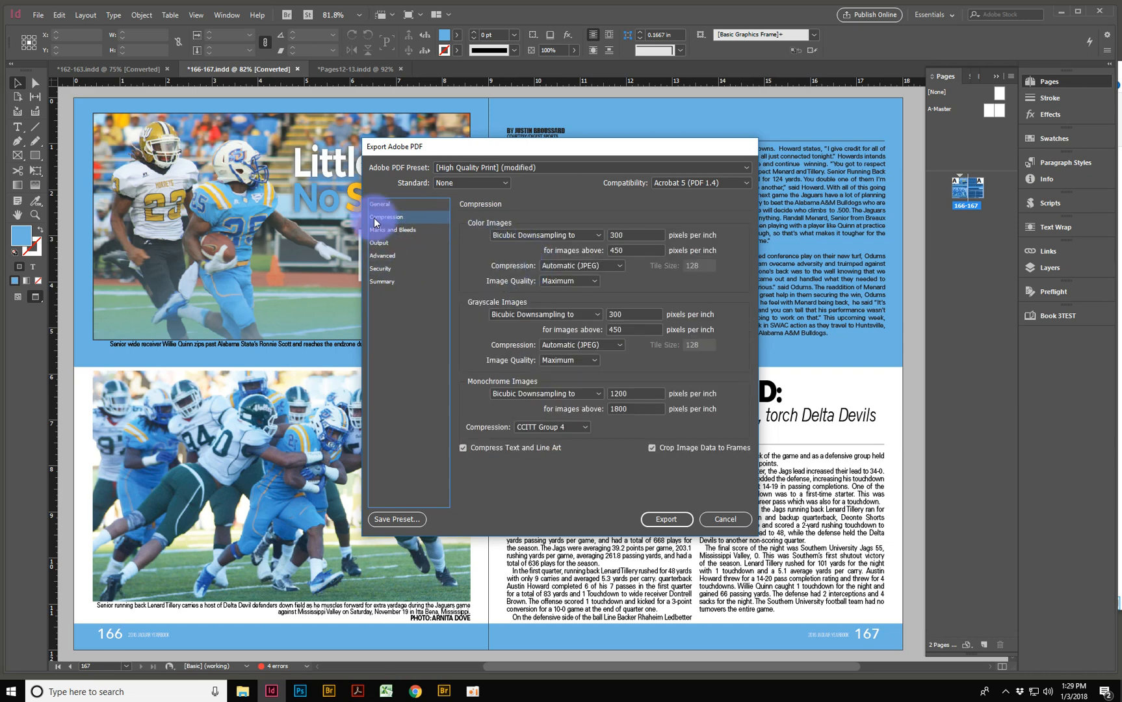
left_click(379, 203)
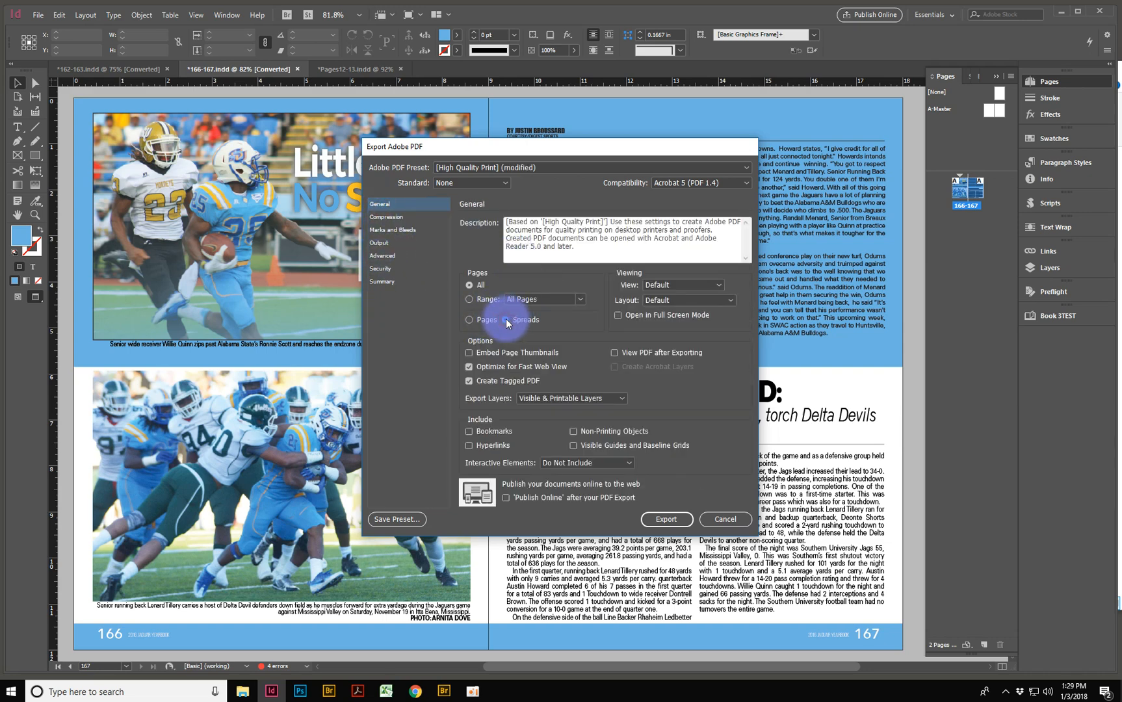
left_click(503, 320)
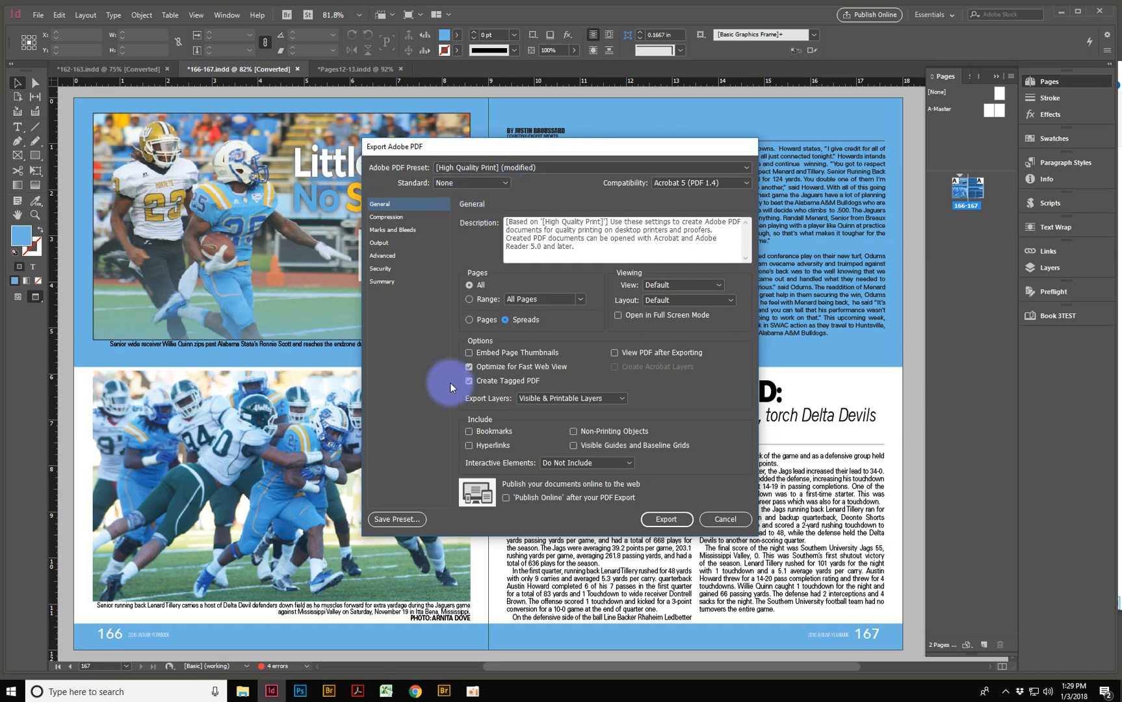
left_click(395, 519)
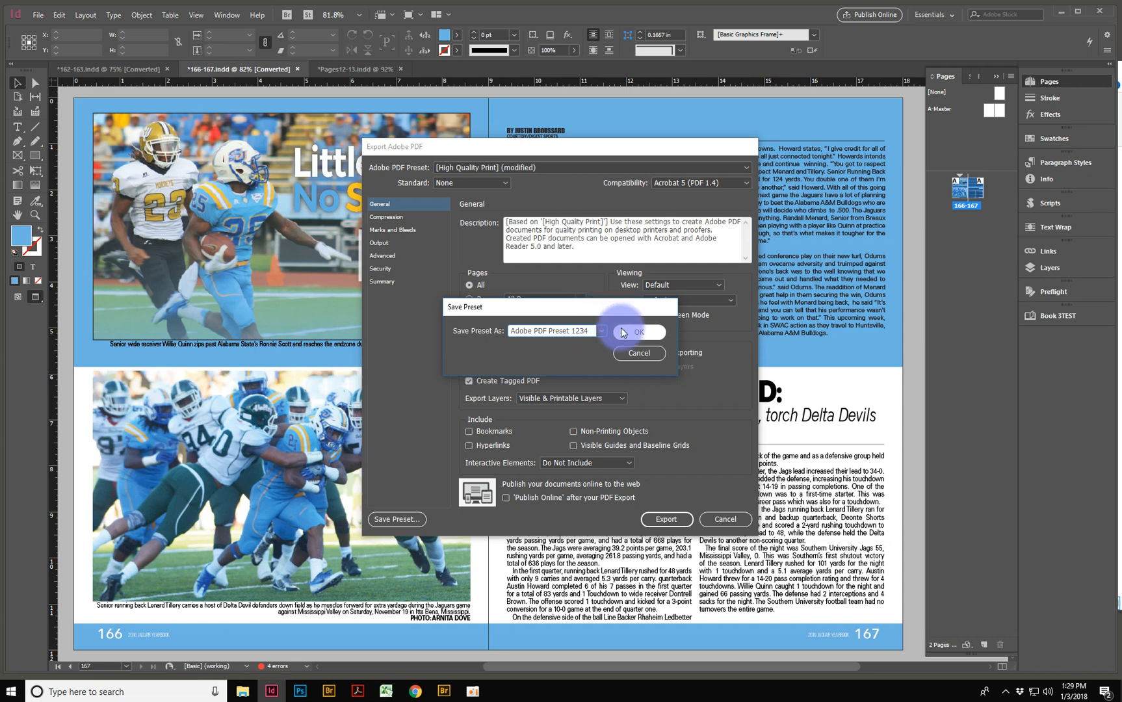
Save the settings as Adobe PDF Preset 1234, review Compression and General, then cancel
left_click(638, 332)
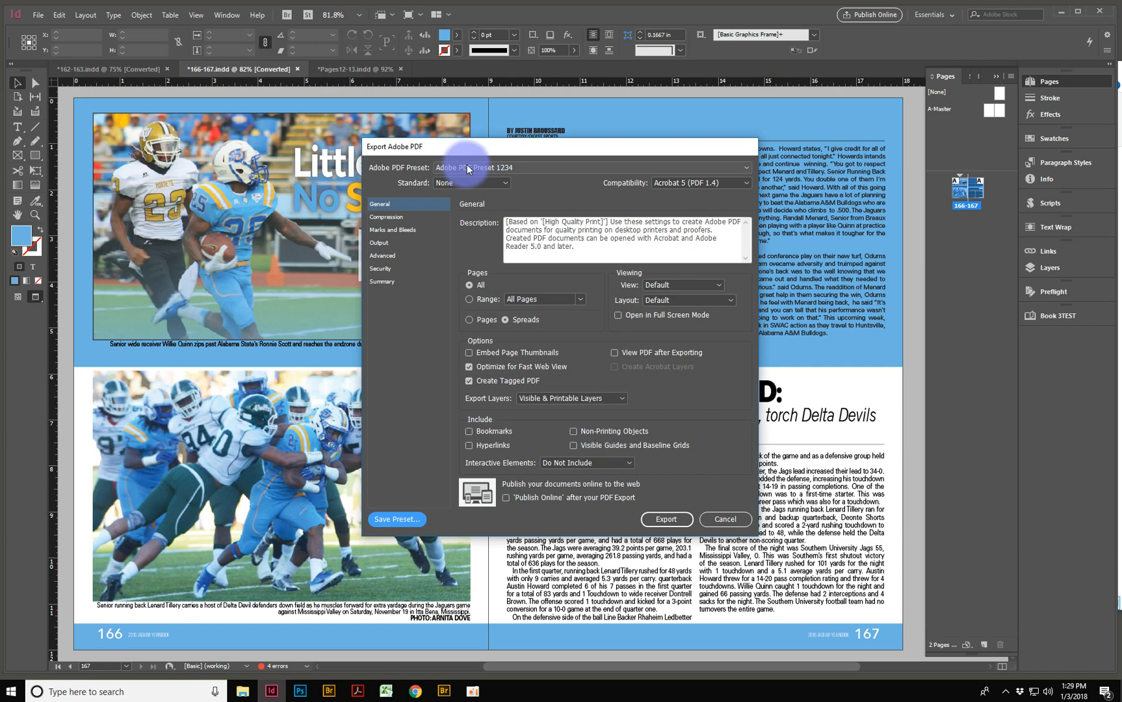
mouse_move(681, 446)
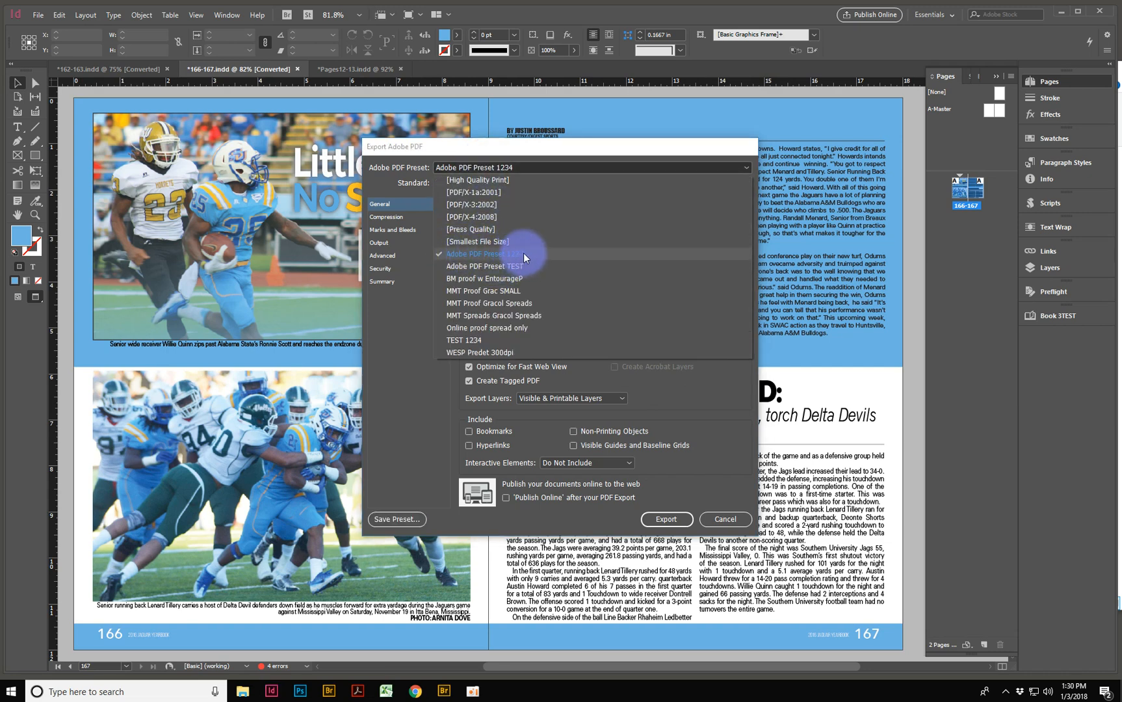
left_click(386, 217)
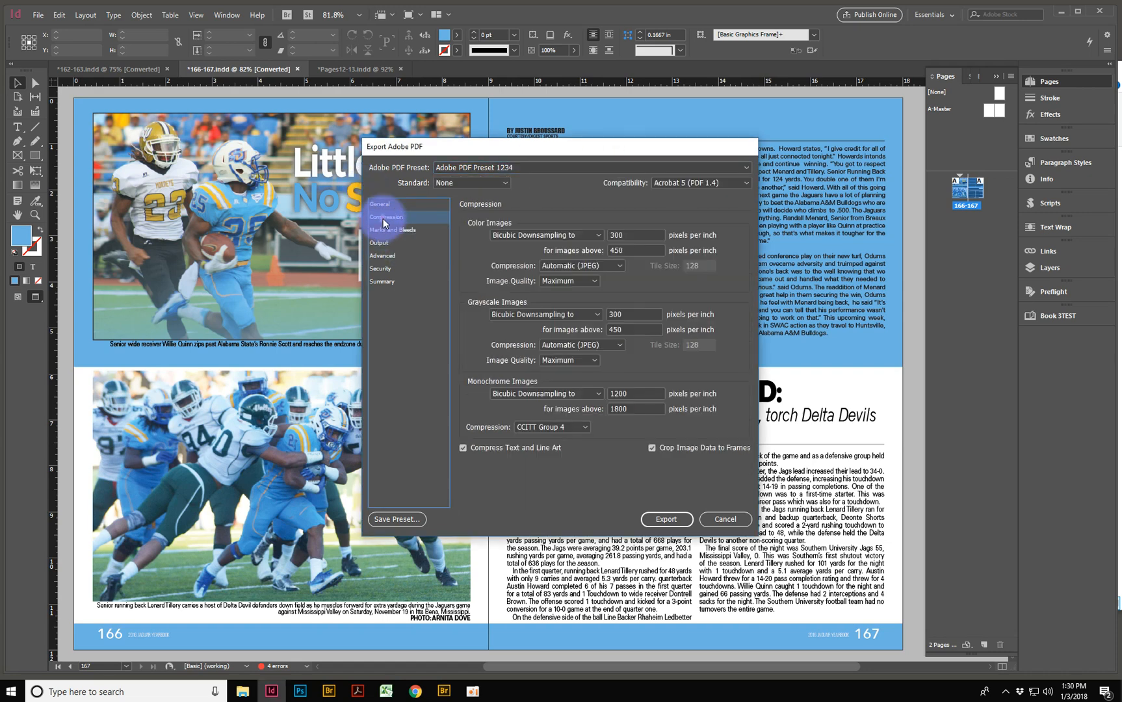
left_click(379, 203)
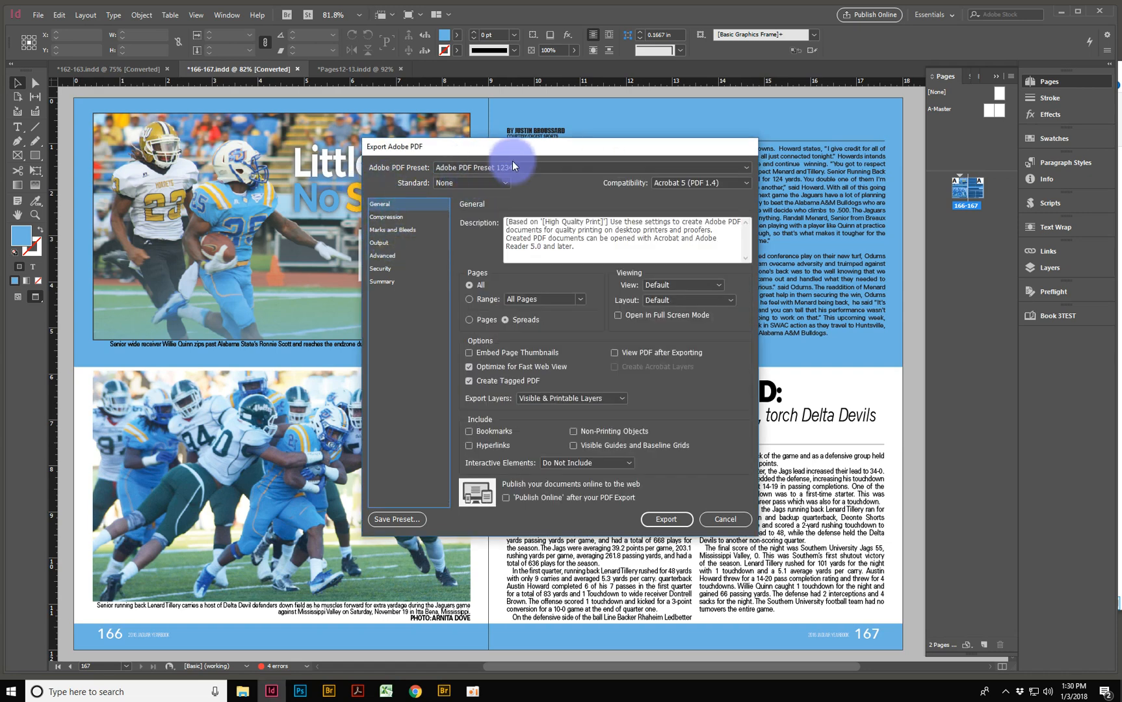
left_click(725, 518)
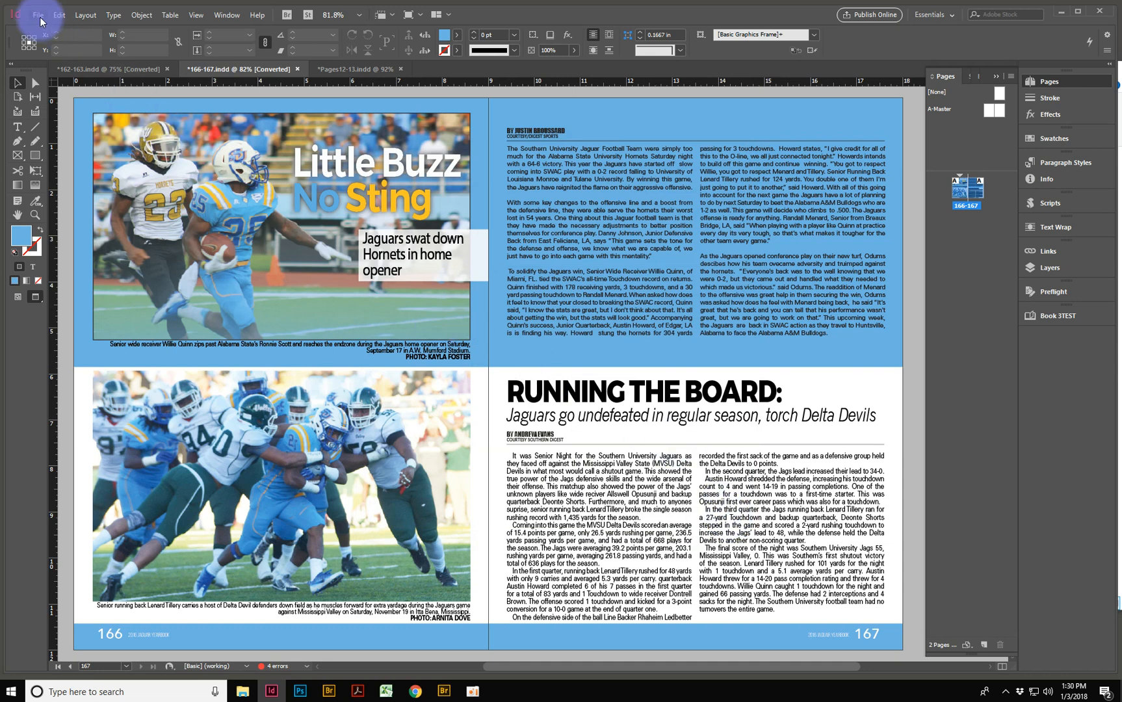
Open the File menu to reach the Adobe PDF Presets submenu
left_click(38, 14)
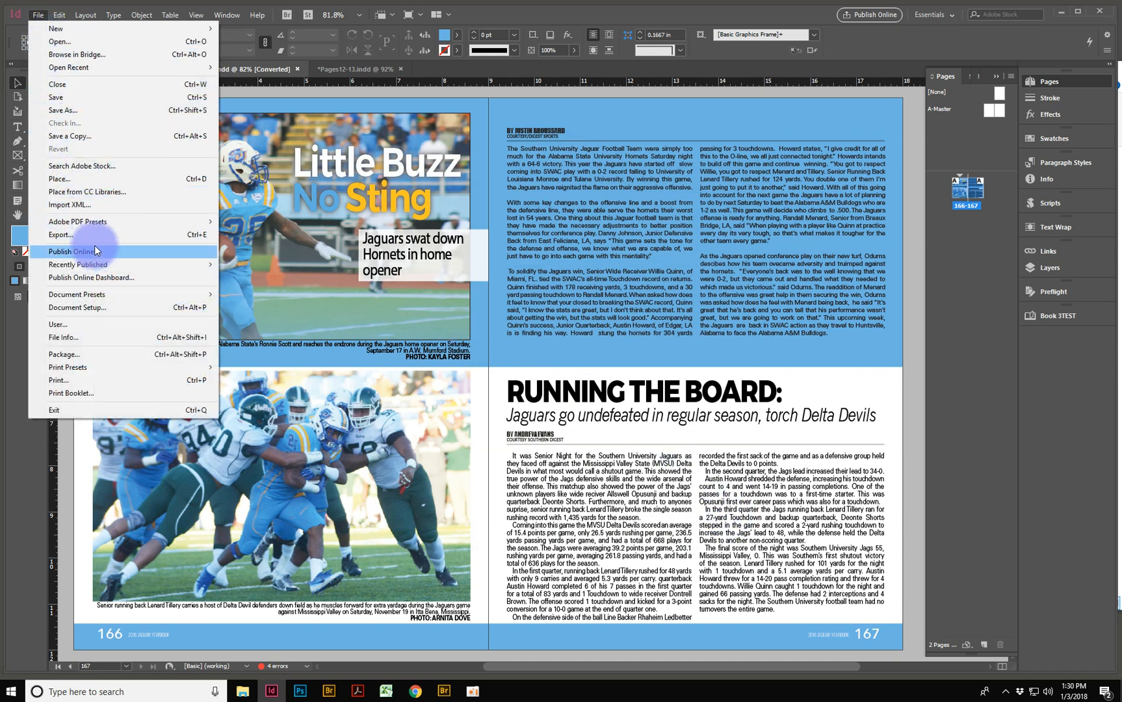
mouse_move(77, 294)
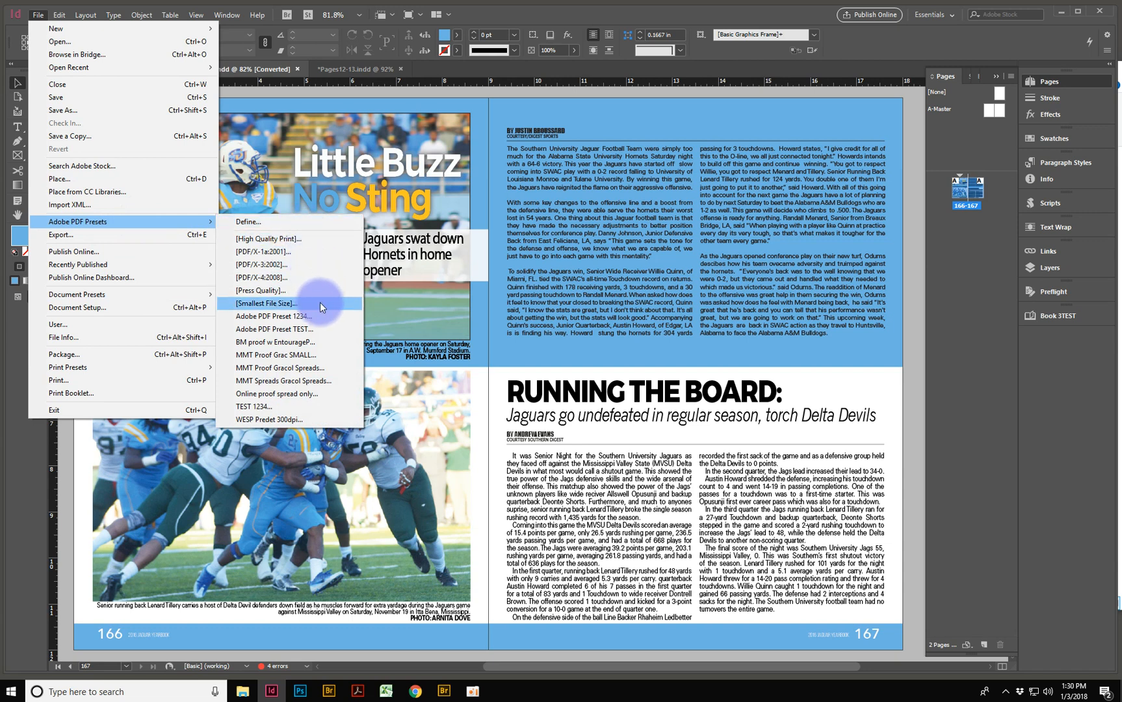
mouse_move(305, 320)
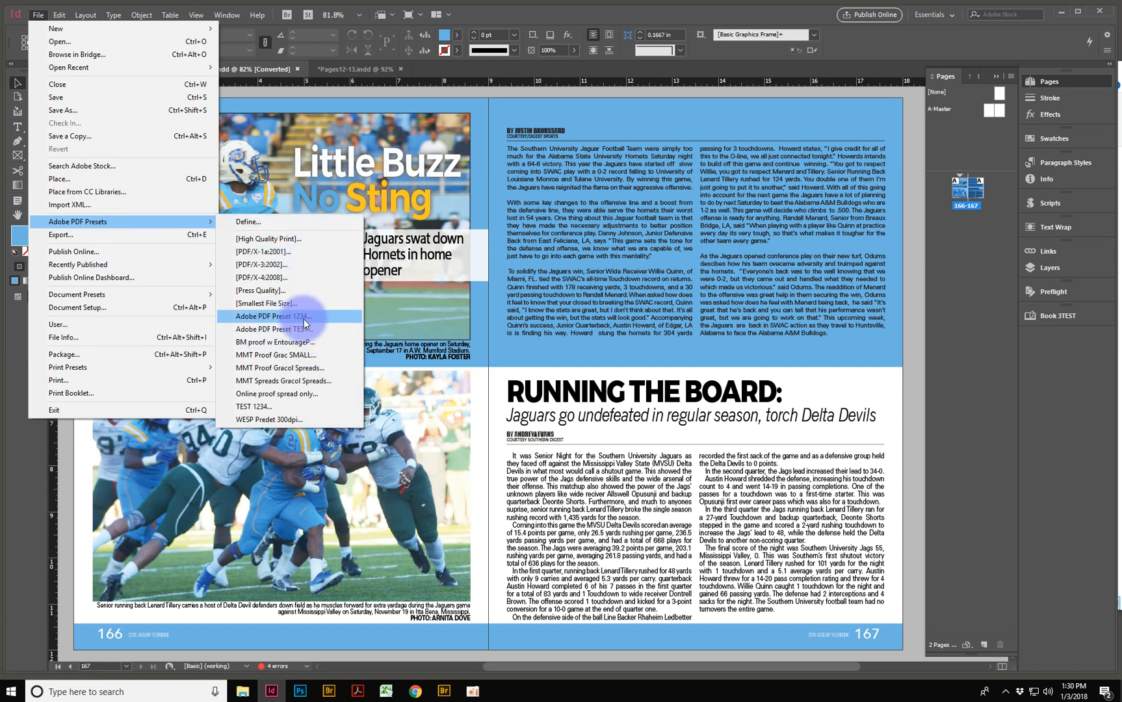
mouse_move(280, 224)
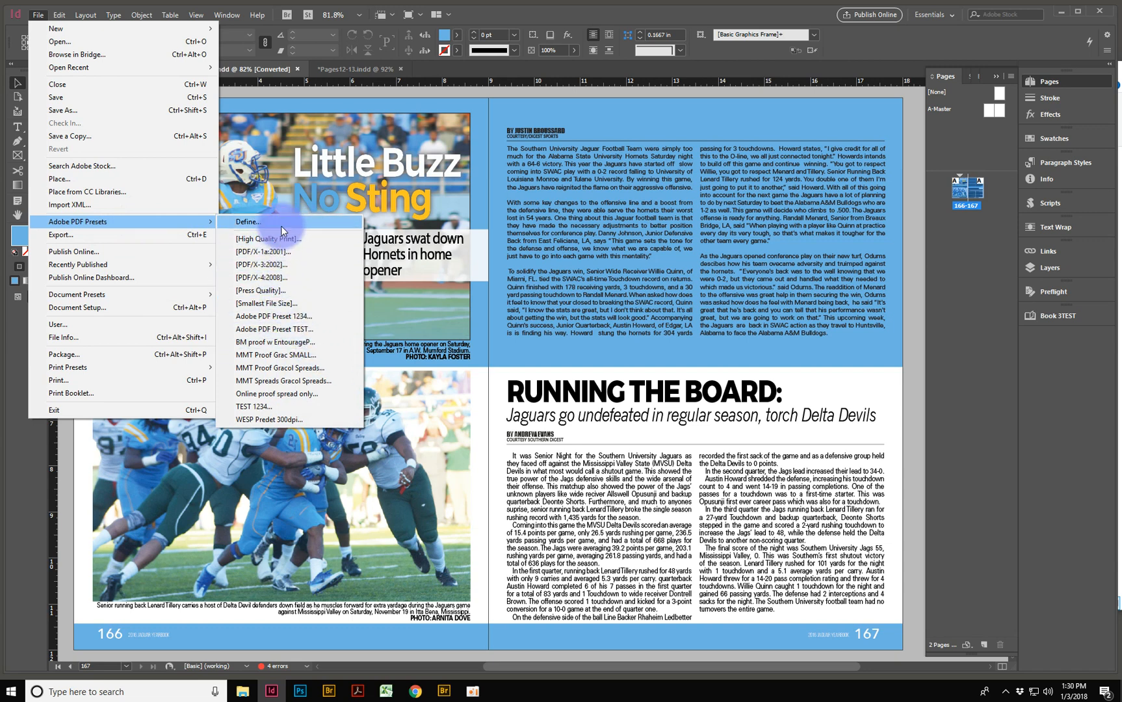
Load the MMT Spreads Gracol Spreads settings file from TEST files in the presets manager
left_click(248, 222)
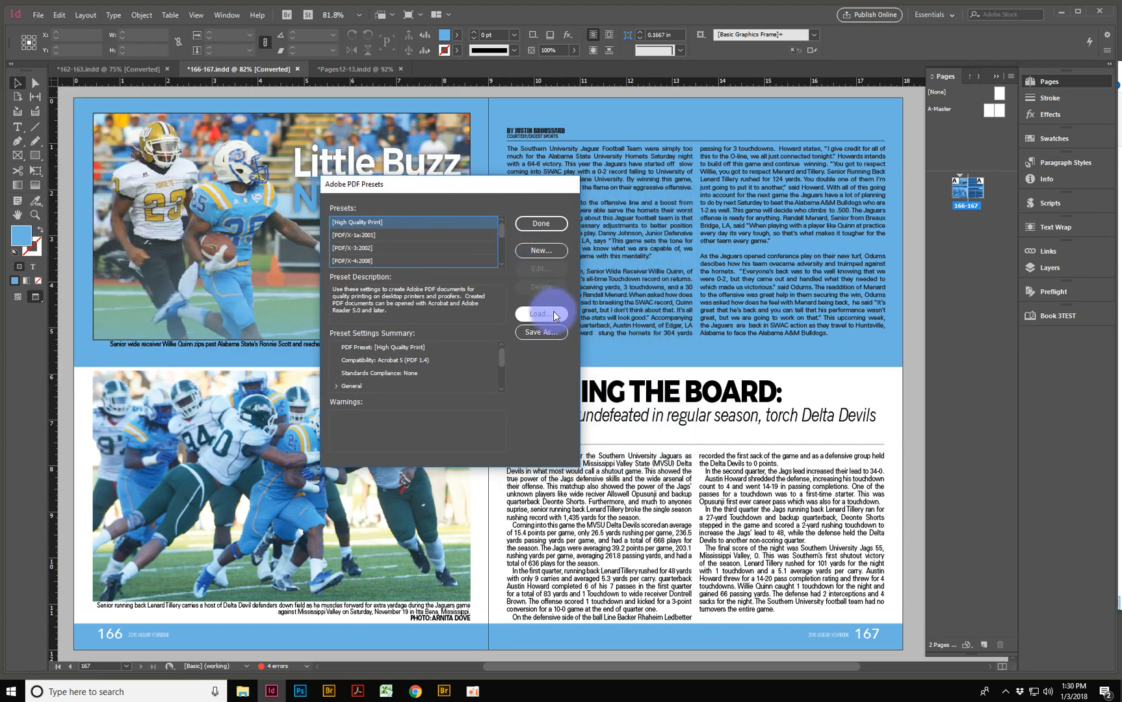
left_click(540, 314)
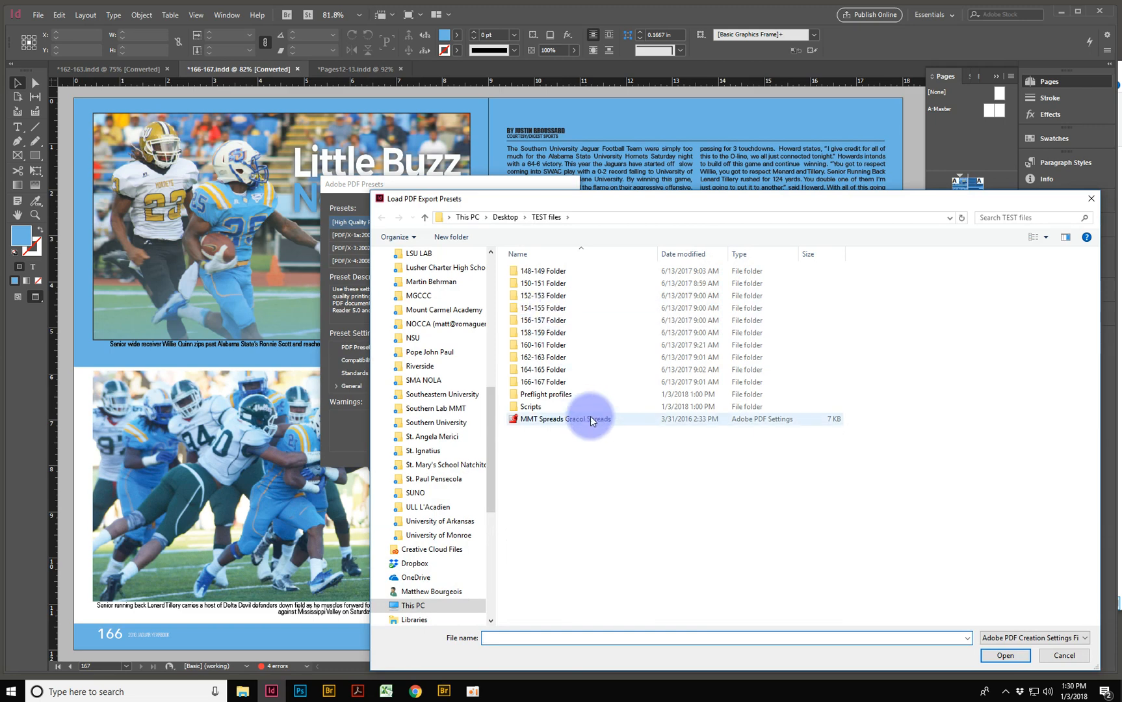
left_click(565, 419)
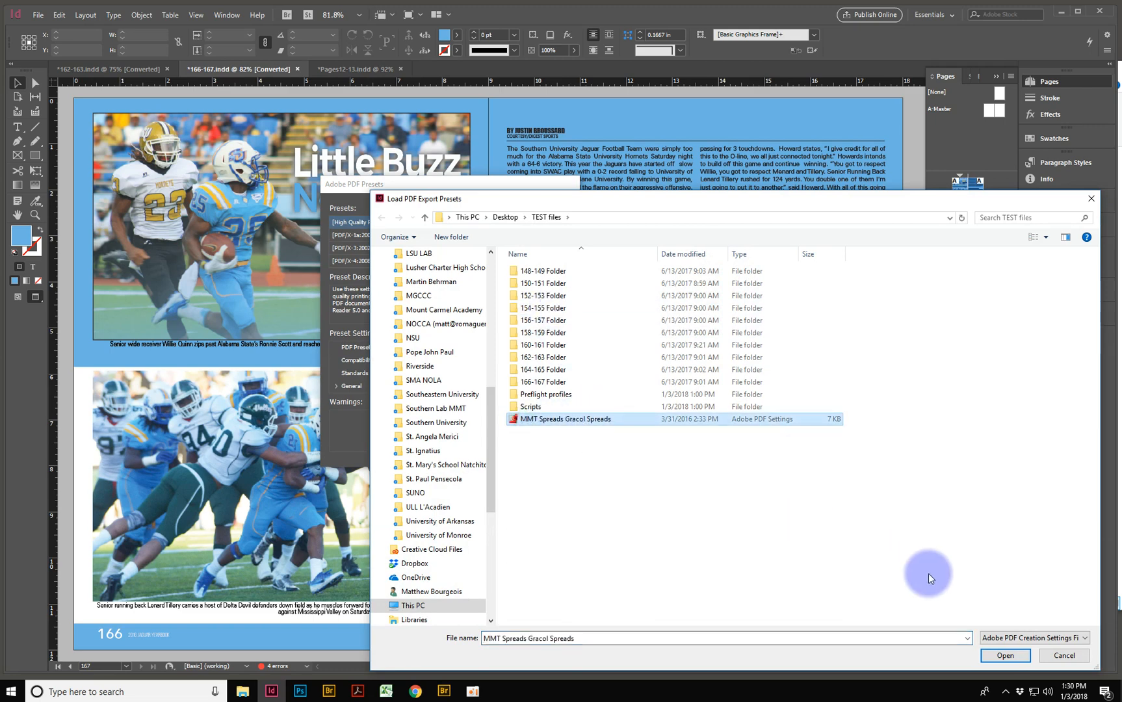
left_click(1005, 655)
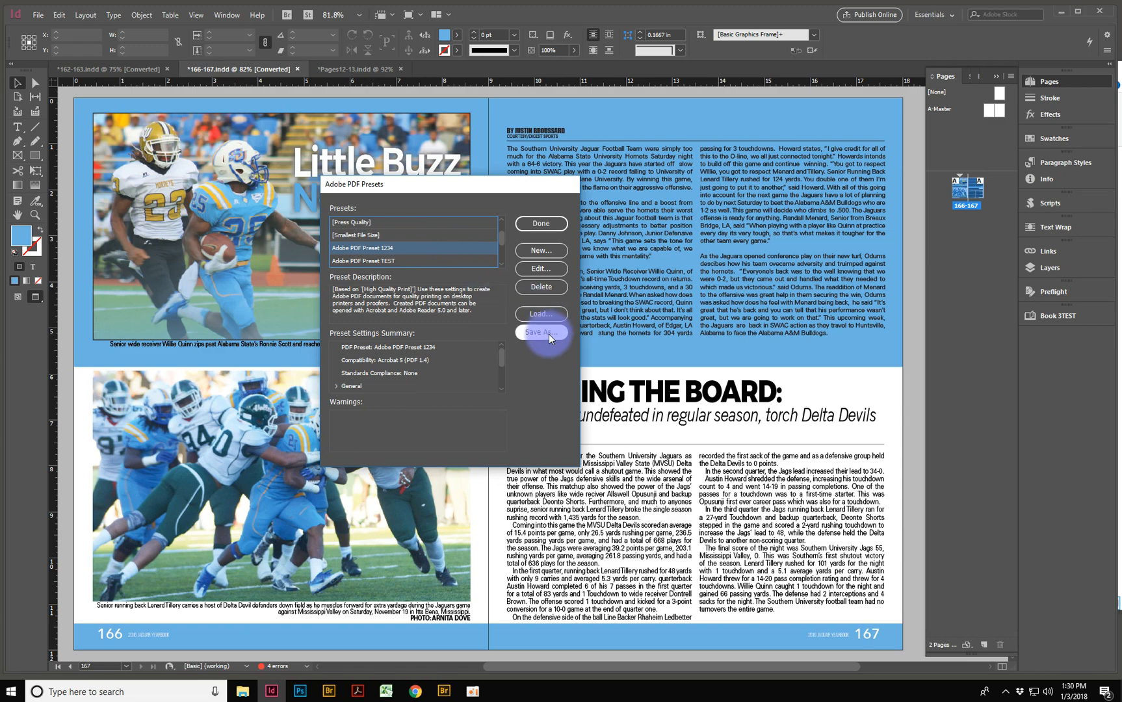
Save Adobe PDF Preset 1234 to TEST files as Adobe PDF Preset 12345, then close the manager
left_click(541, 332)
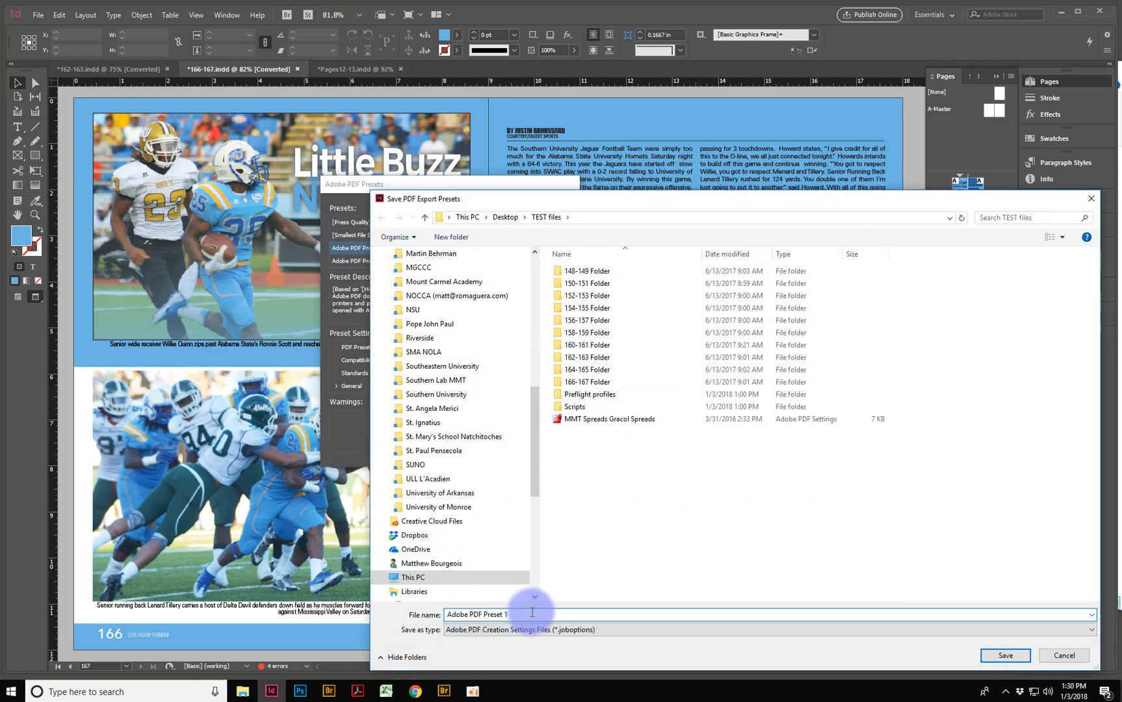
type("2345")
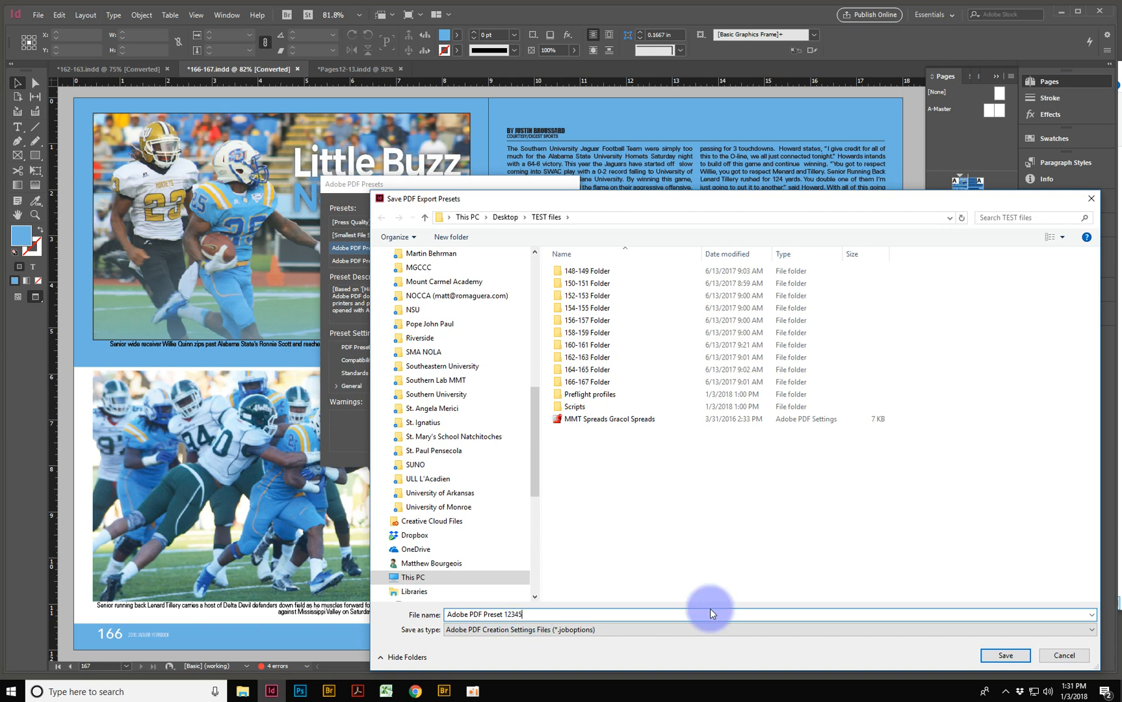
left_click(1005, 655)
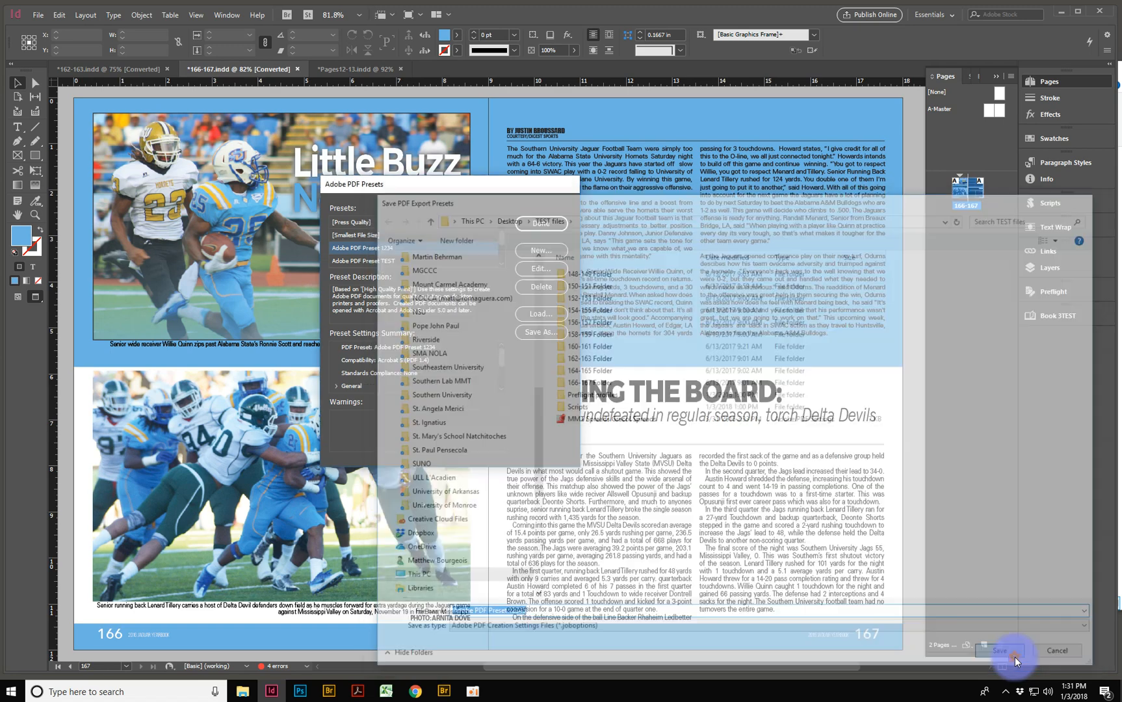
left_click(1009, 651)
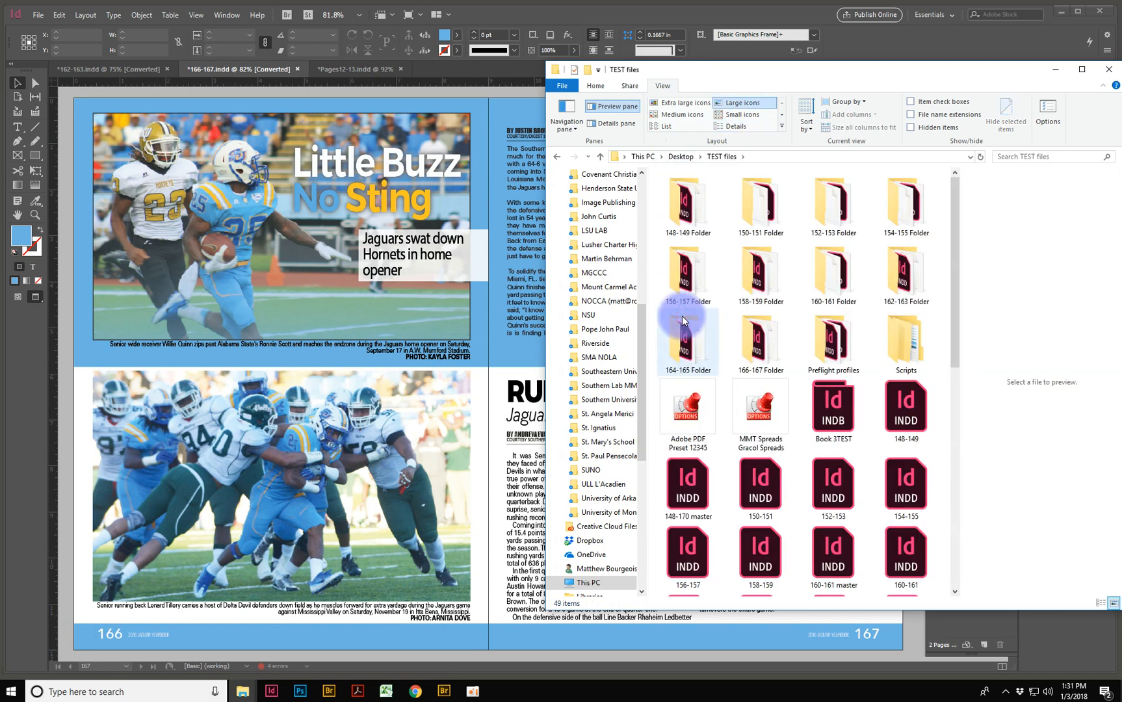
Select the Adobe PDF Preset 12345 file in the TEST files folder
left_click(687, 408)
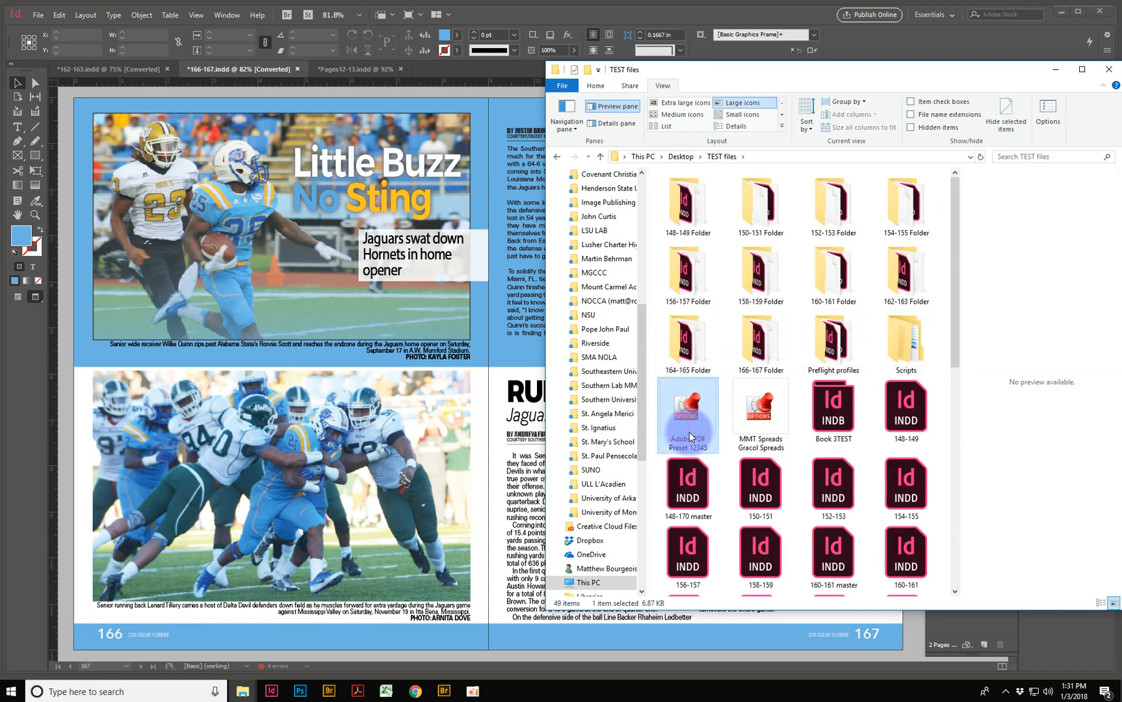
mouse_move(687, 445)
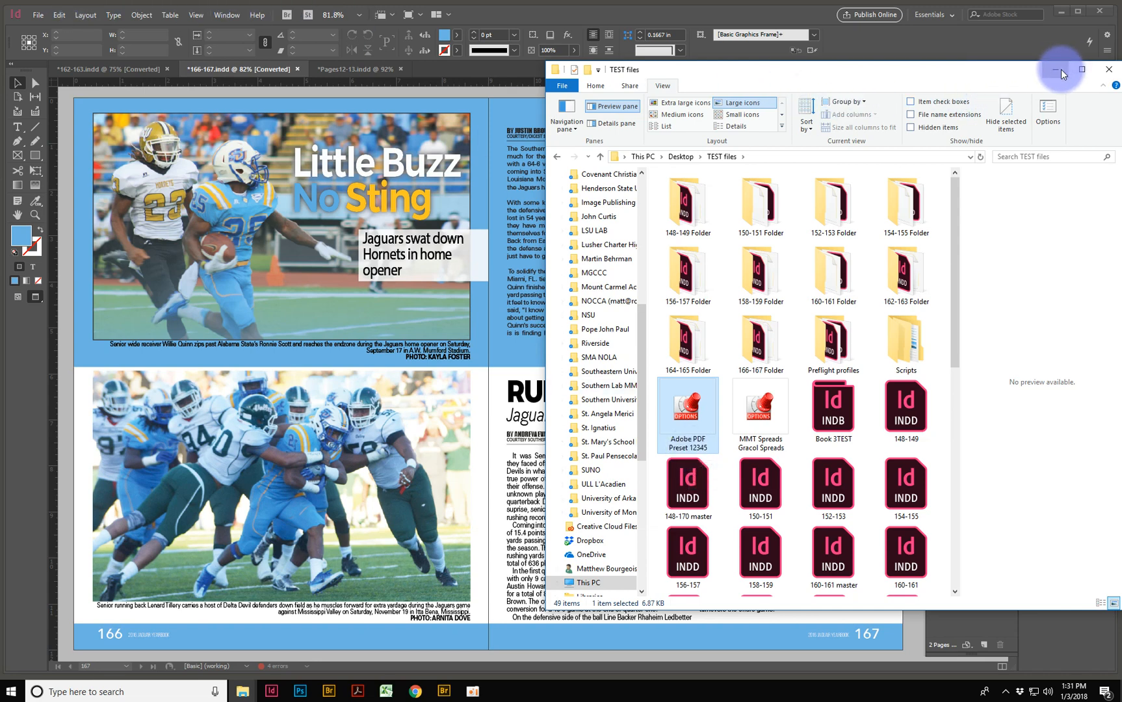
Reopen Export Adobe PDF and browse the preset list, keeping High Quality Print selected
left_click(37, 16)
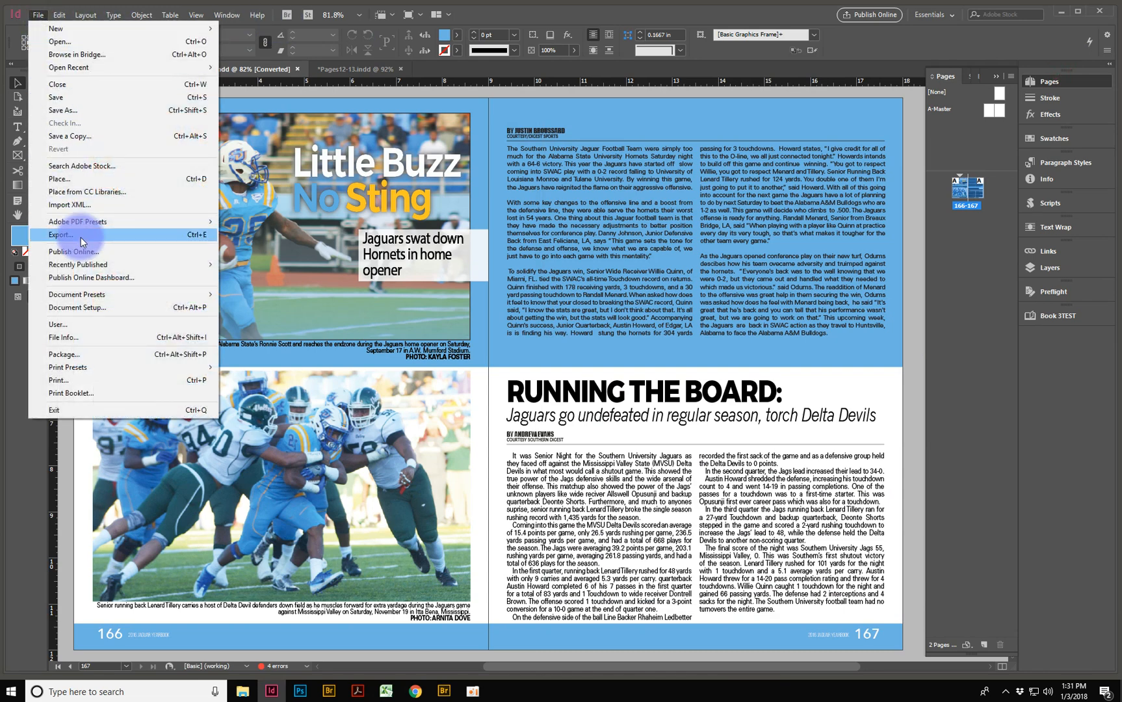
left_click(59, 234)
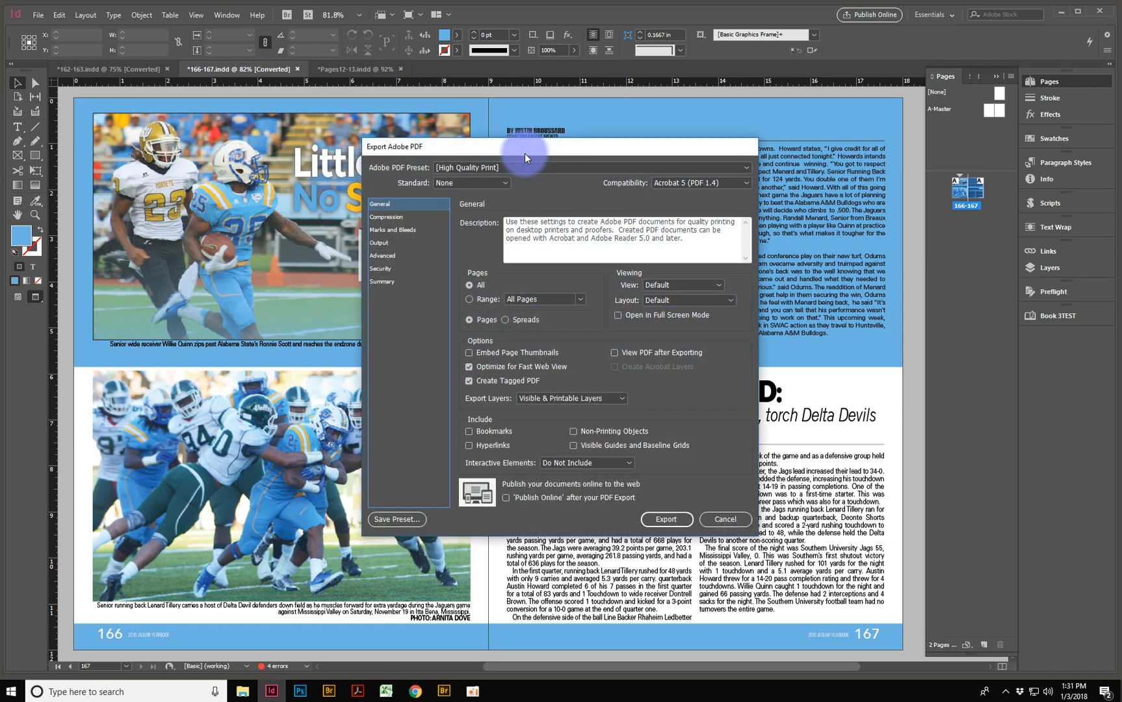
left_click(747, 173)
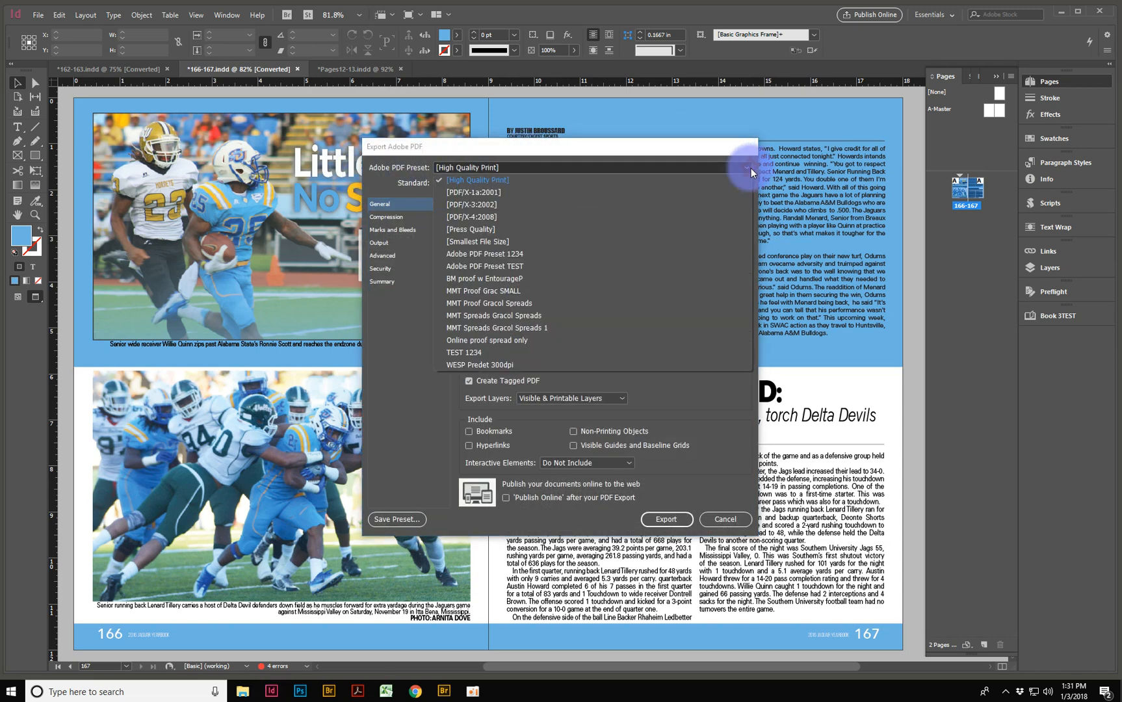
mouse_move(459, 262)
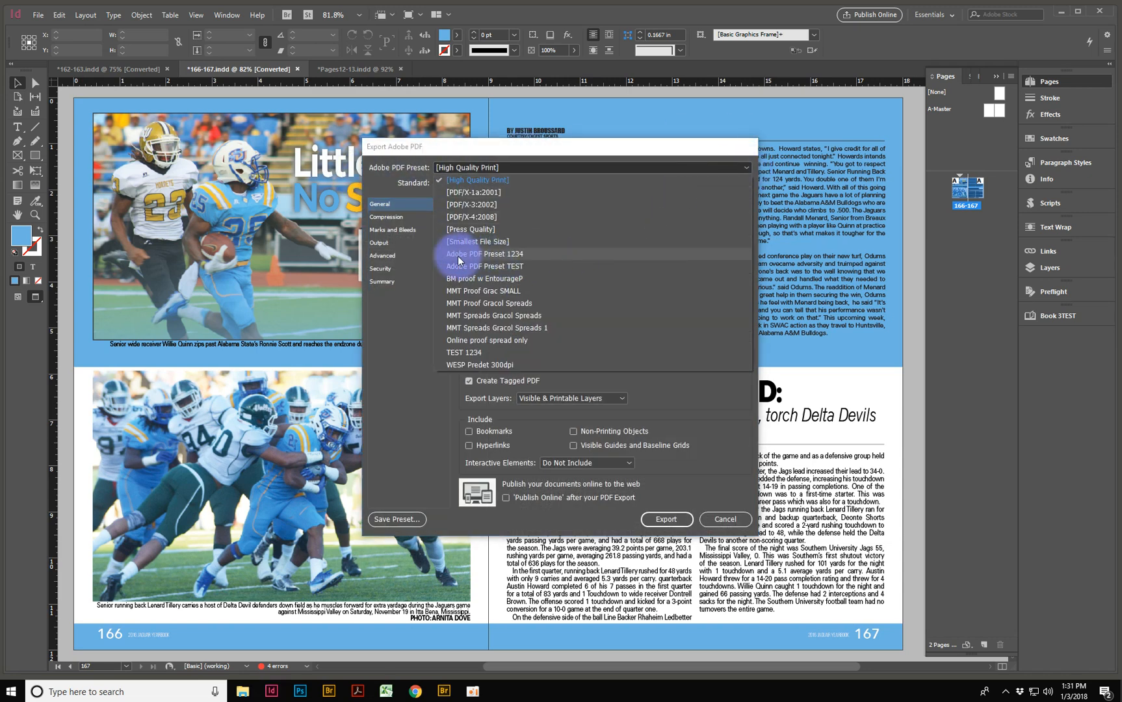
mouse_move(525, 259)
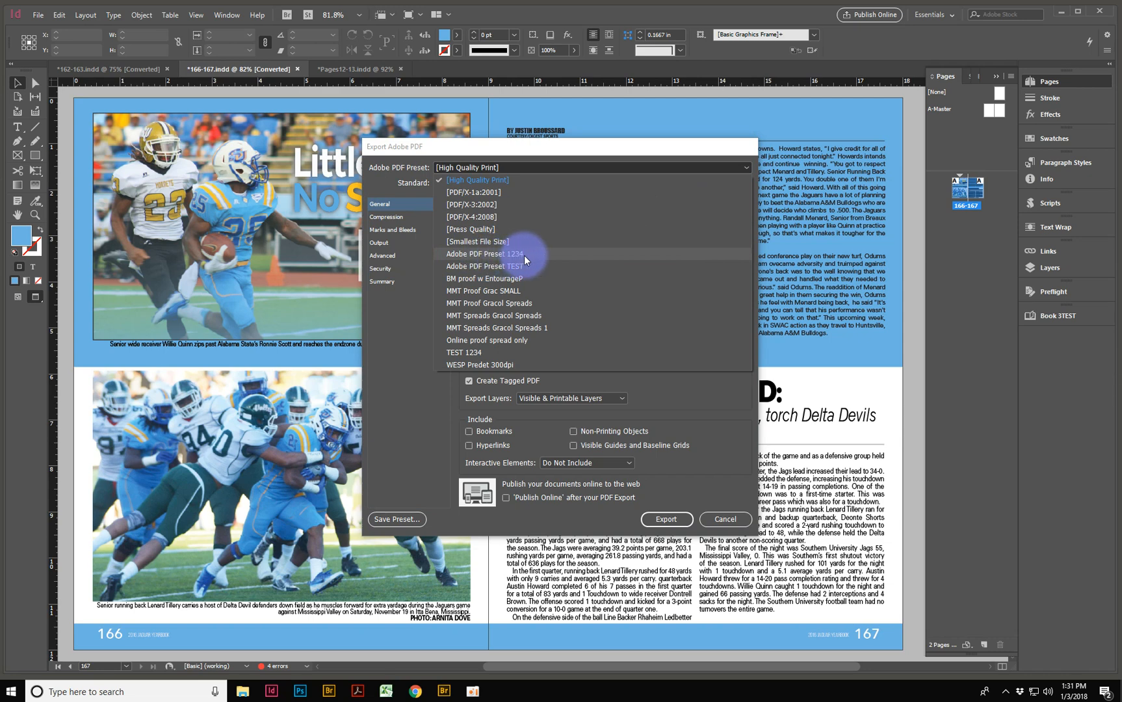
mouse_move(462, 303)
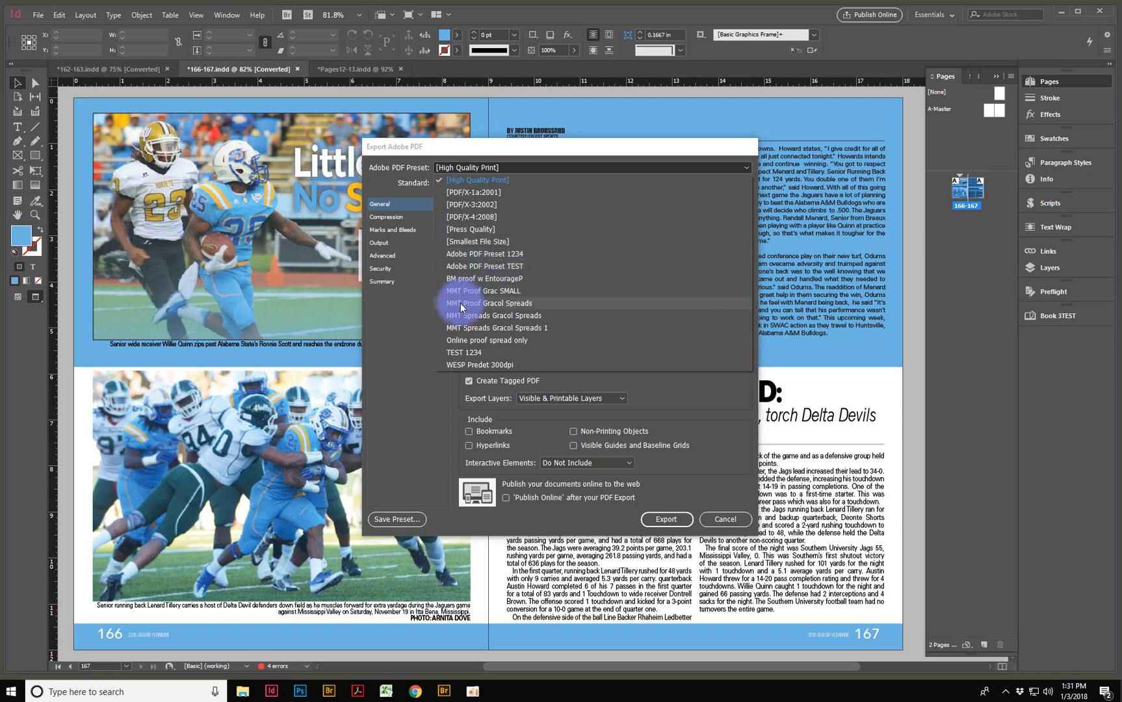
left_click(476, 180)
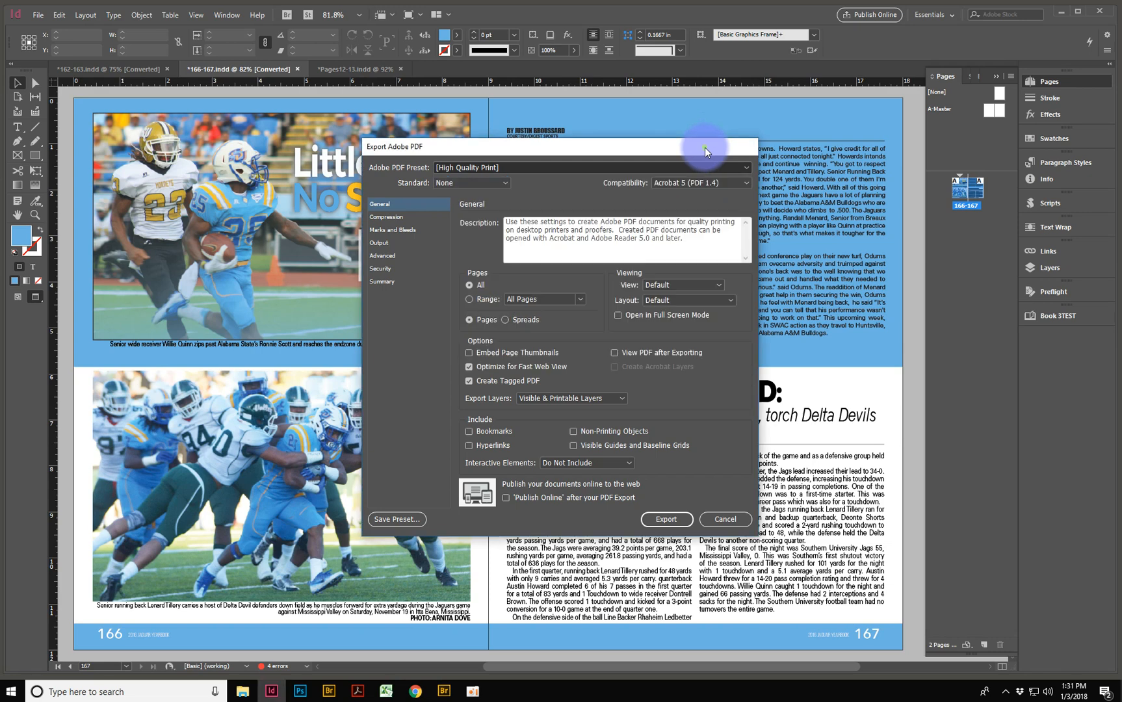